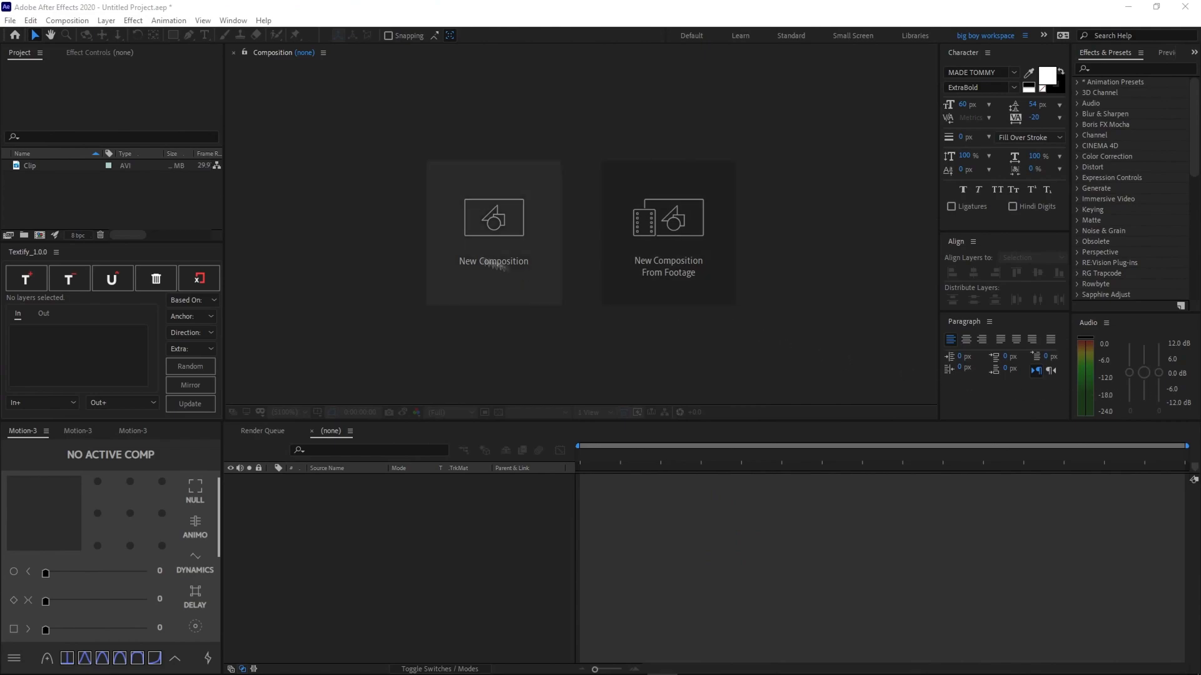
Step: Create a 1920×1080, 60 fps, 10-second composition named 'Tutorial'
left_click(493, 217)
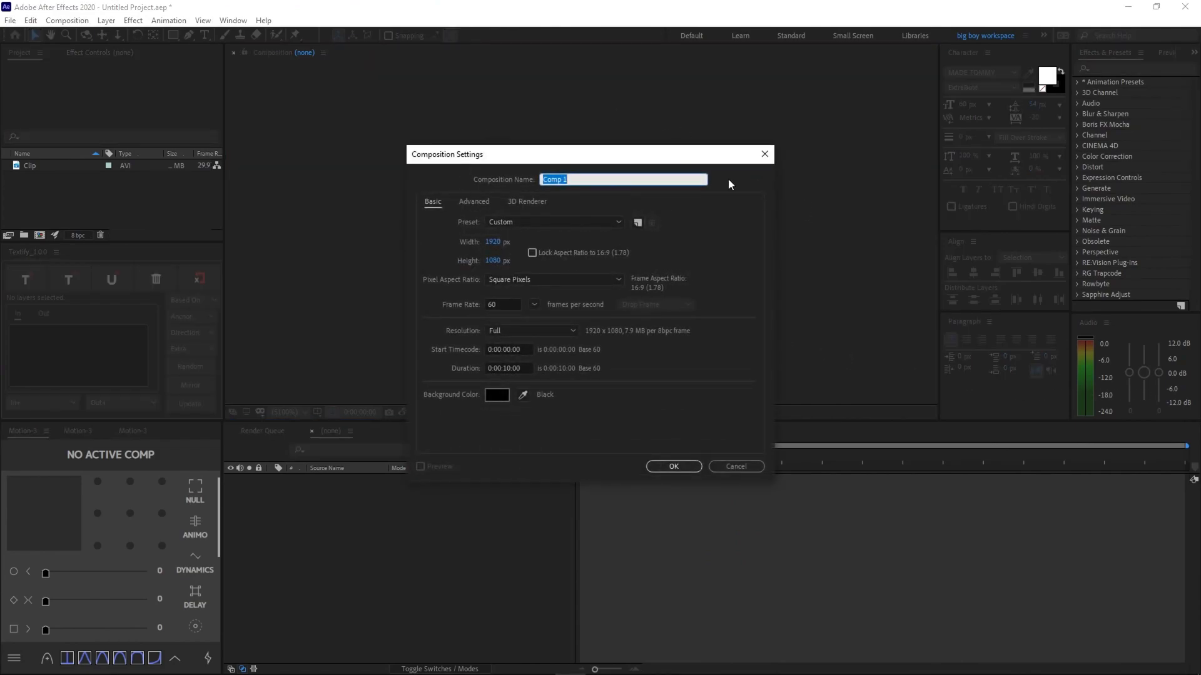
type("Tu")
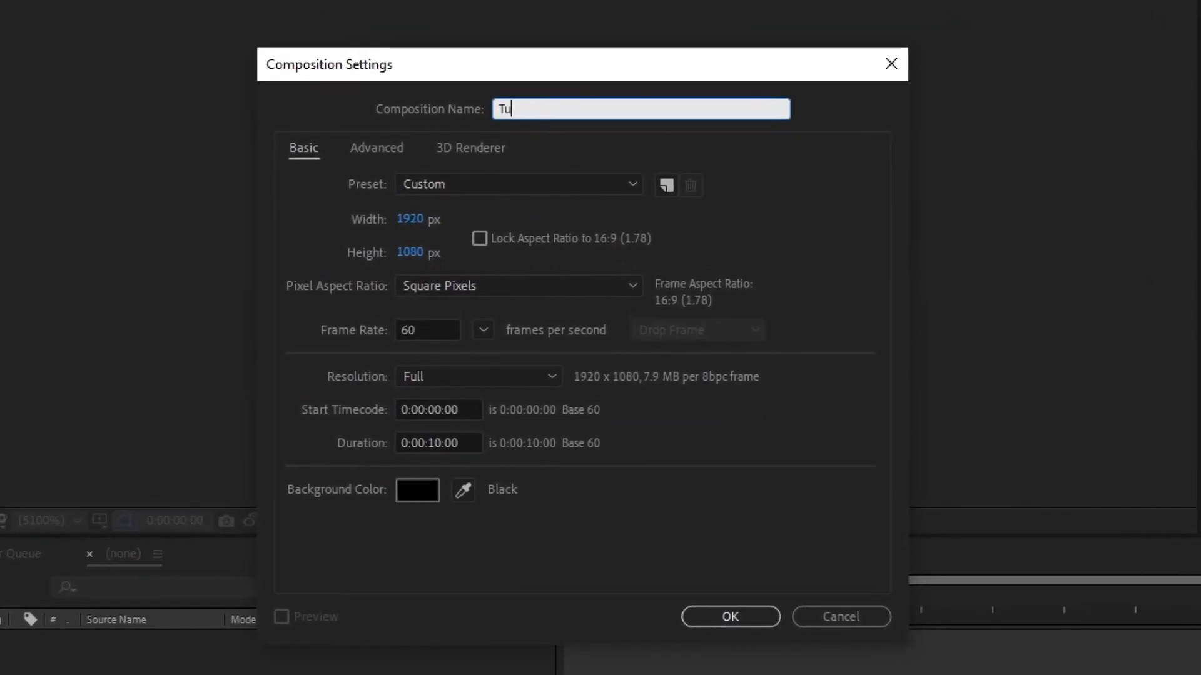
type("torial")
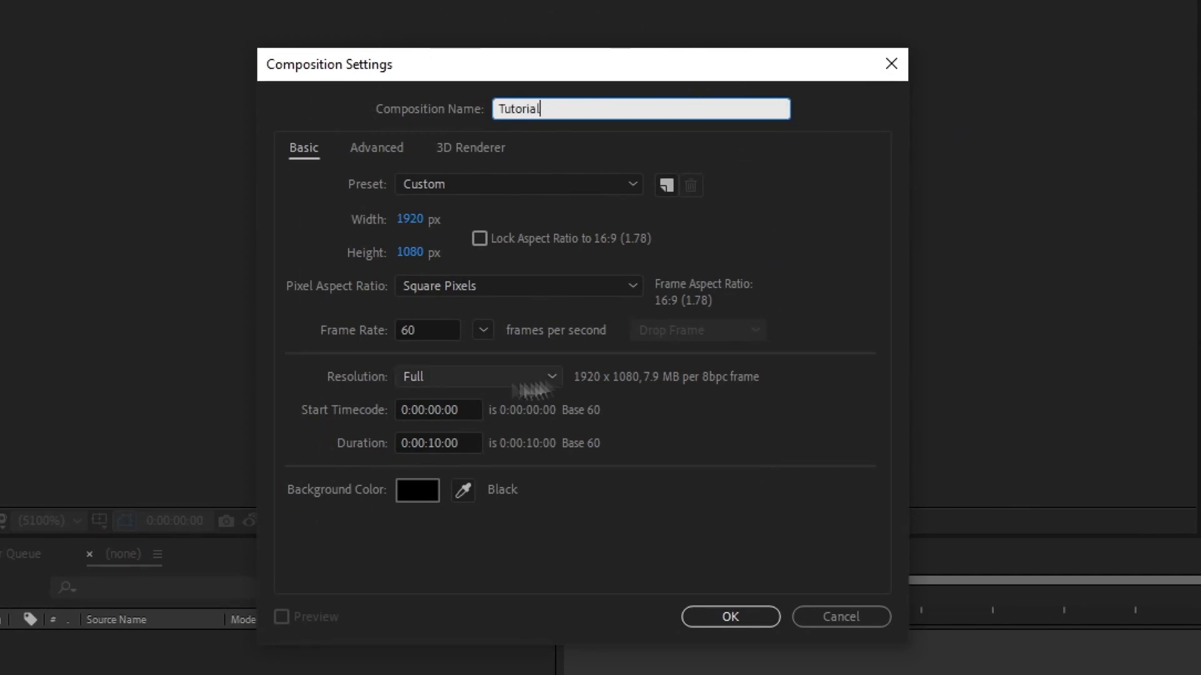
mouse_move(429, 253)
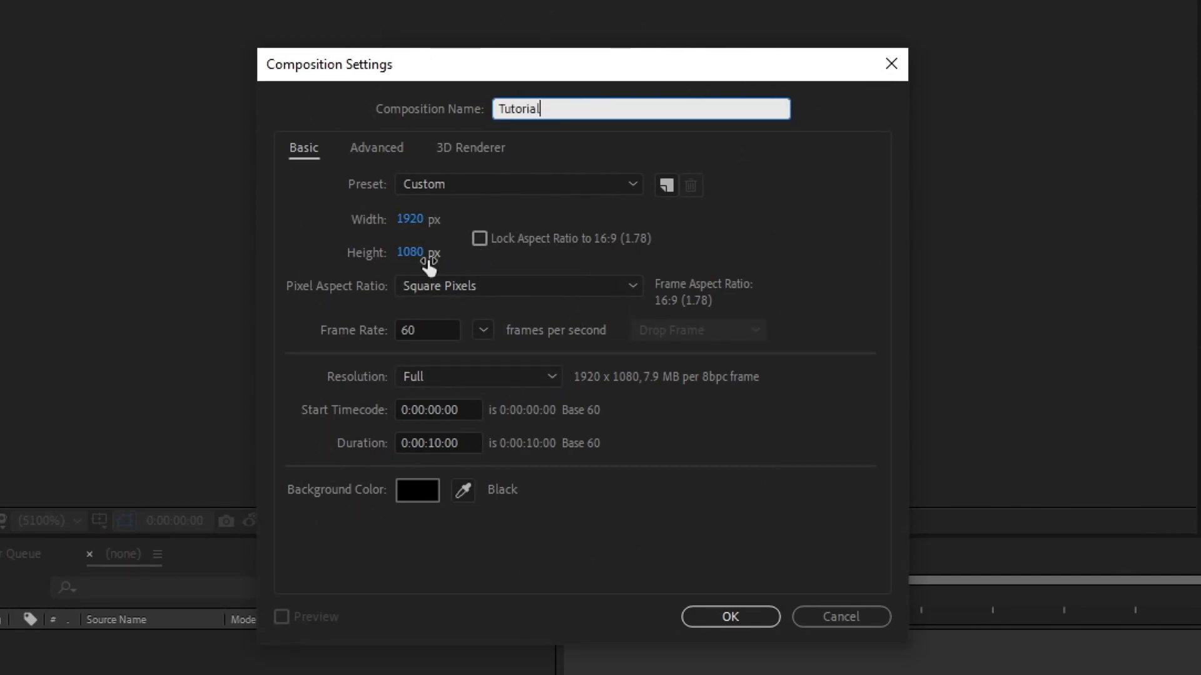
mouse_move(457, 443)
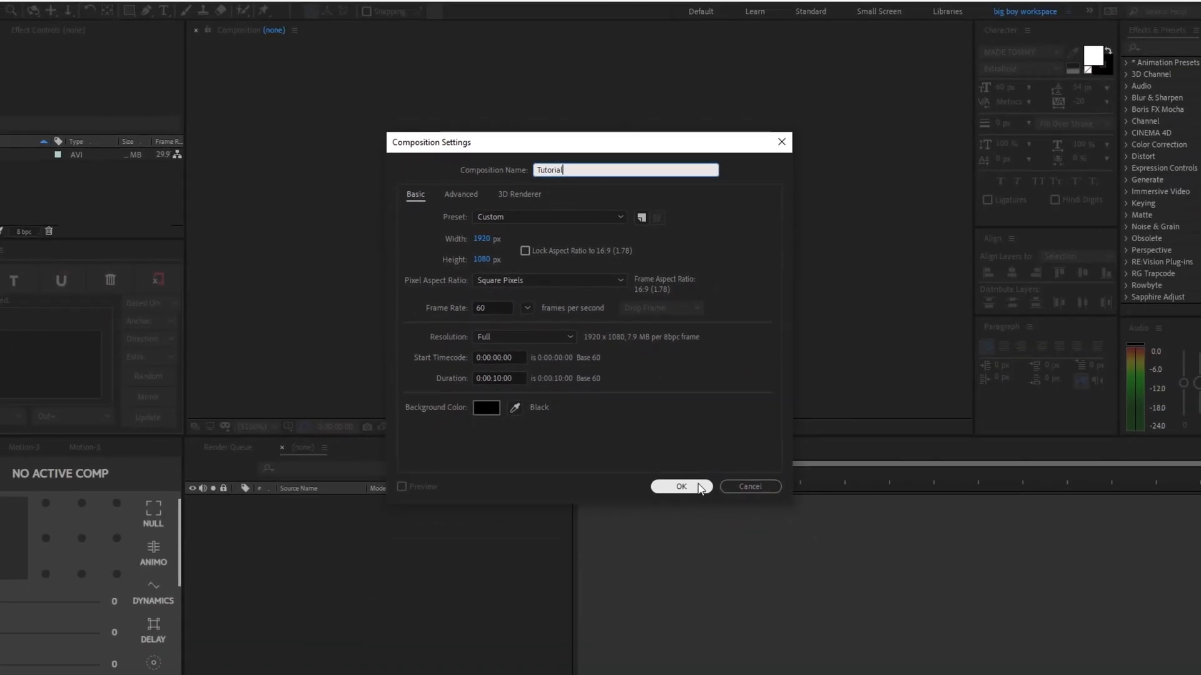
left_click(680, 486)
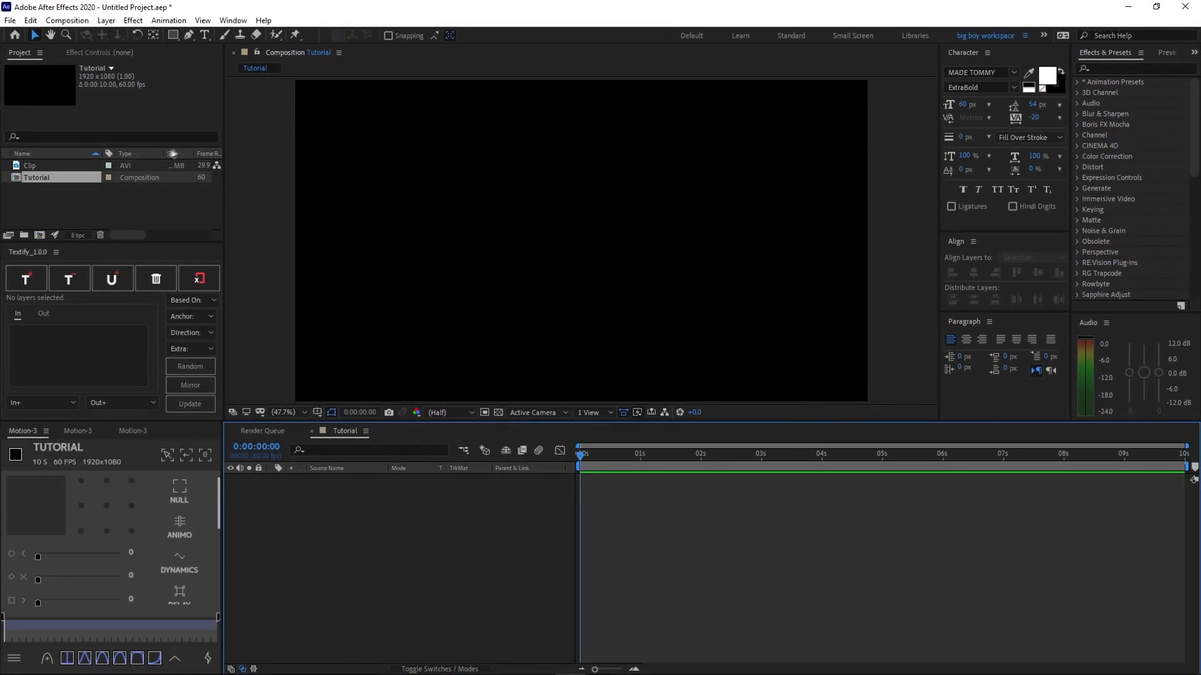
Step: Add the aerial road Clip to the Tutorial timeline and fit it to comp size
left_click(31, 165)
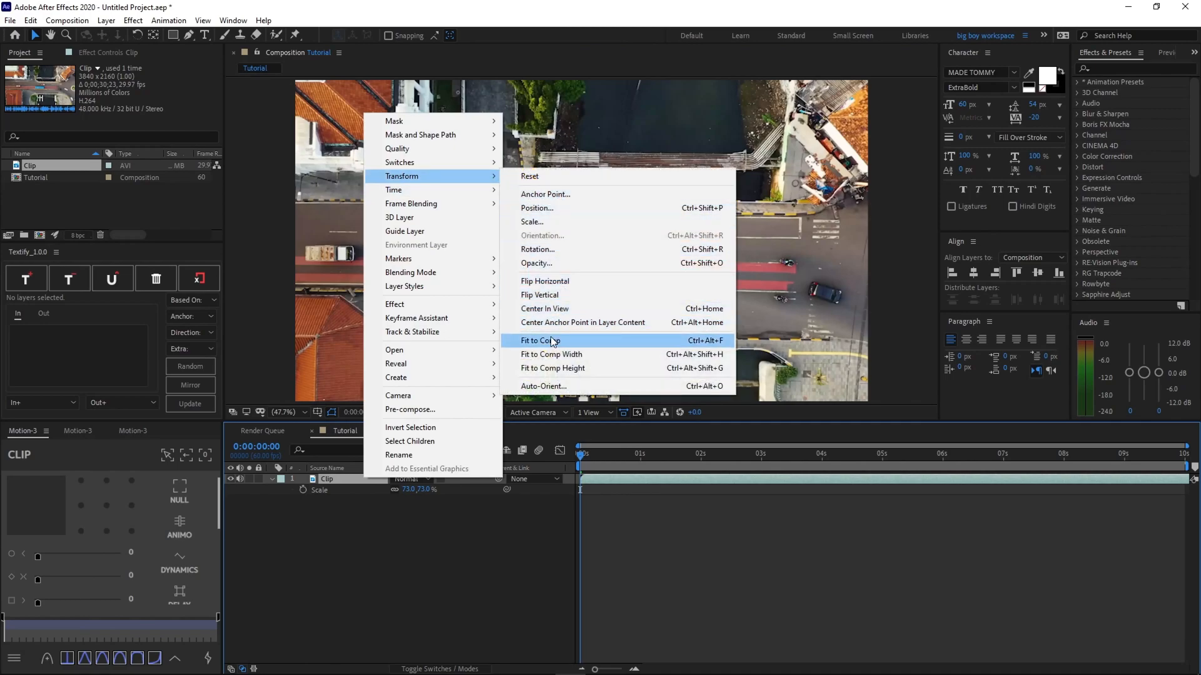
left_click(539, 340)
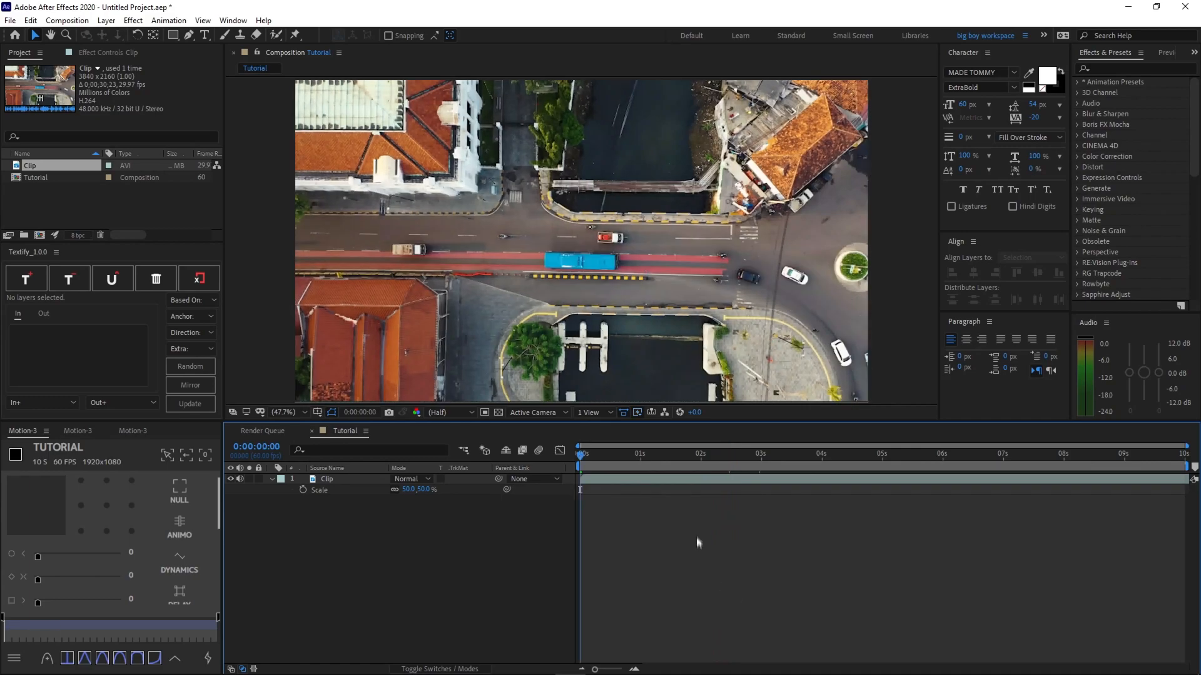
left_click(586, 453)
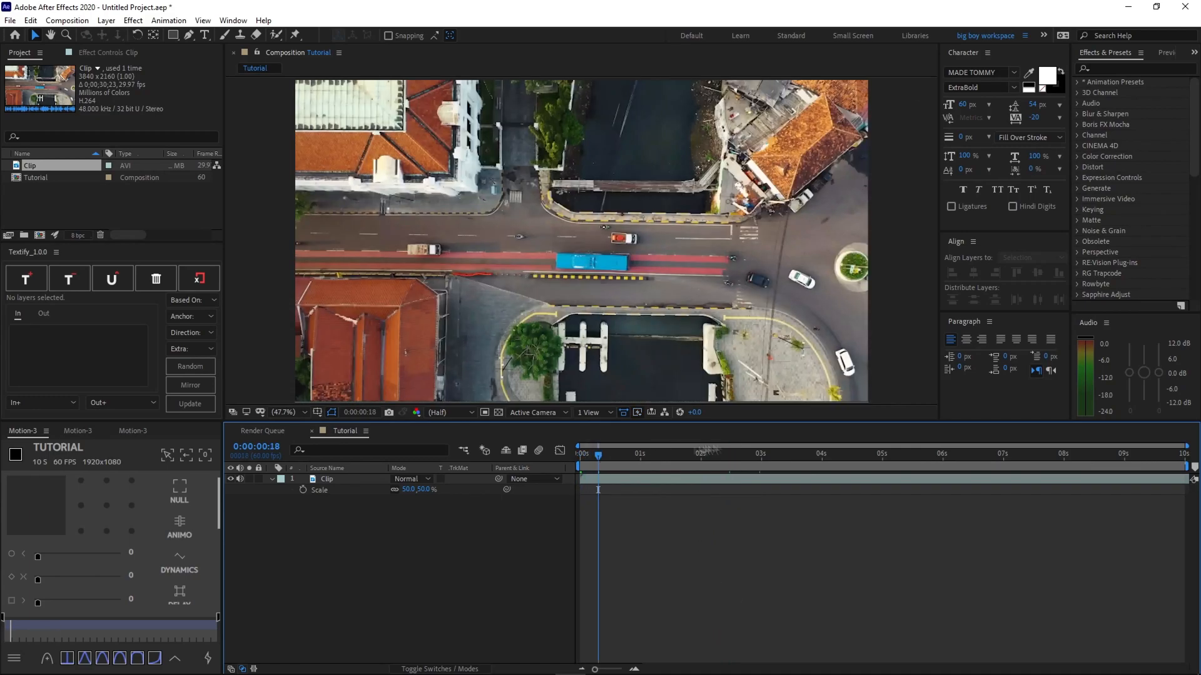
mouse_move(719, 470)
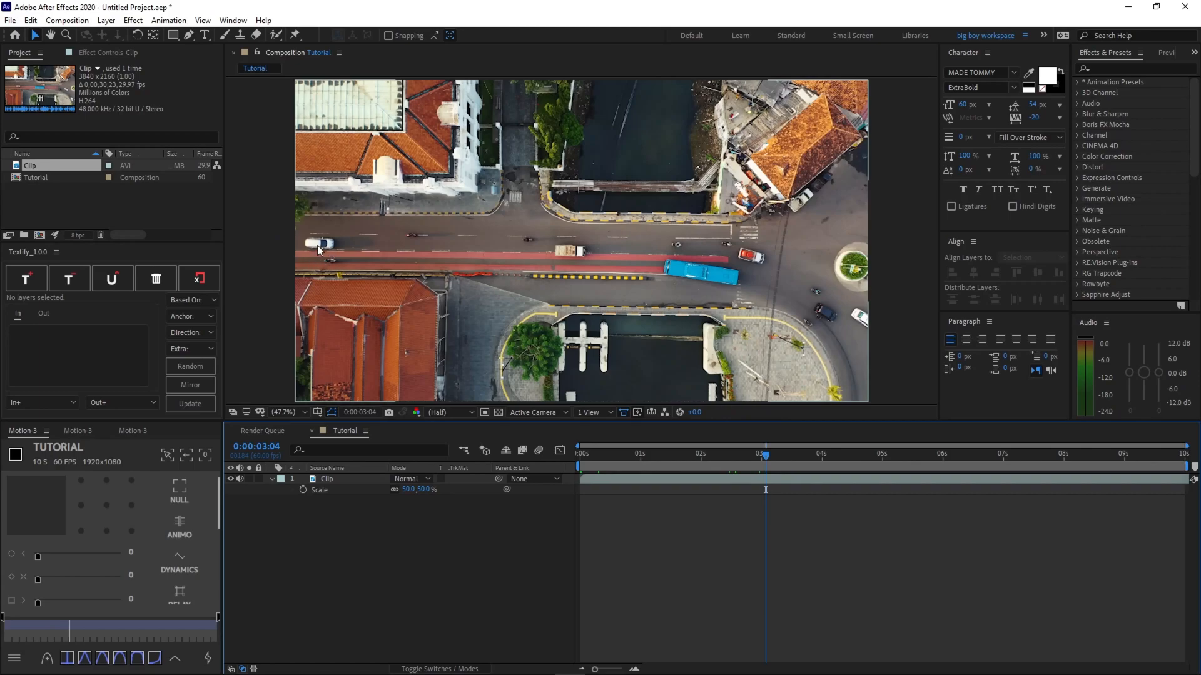
mouse_move(325, 245)
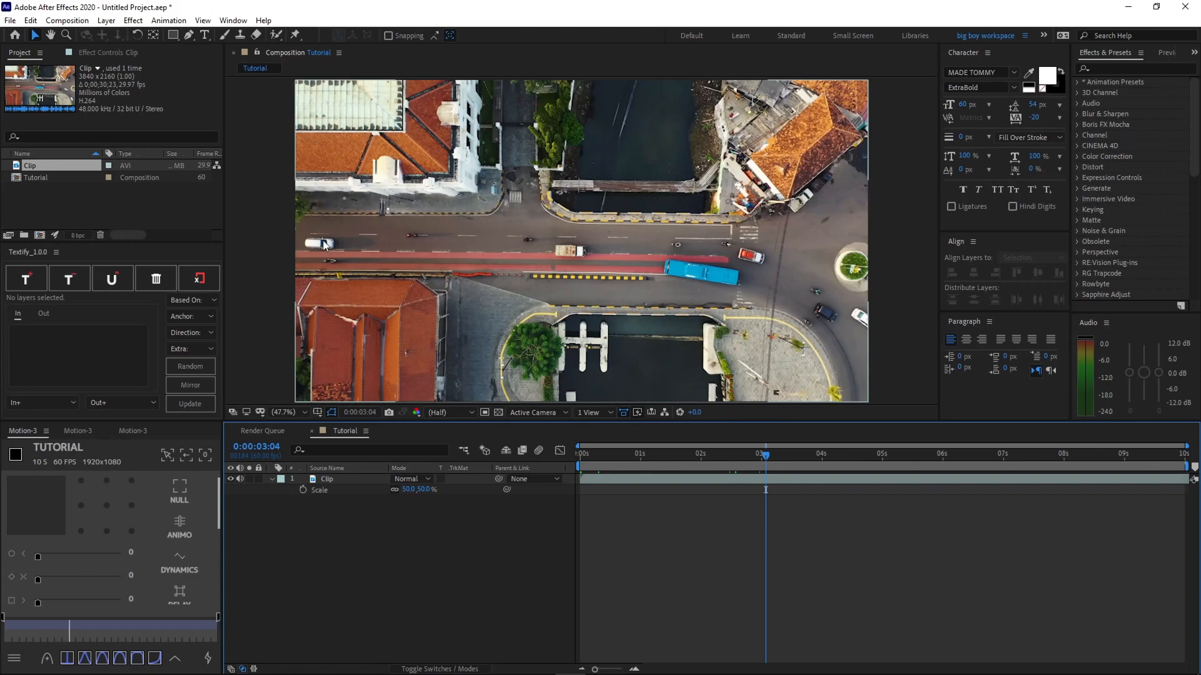
mouse_move(747, 452)
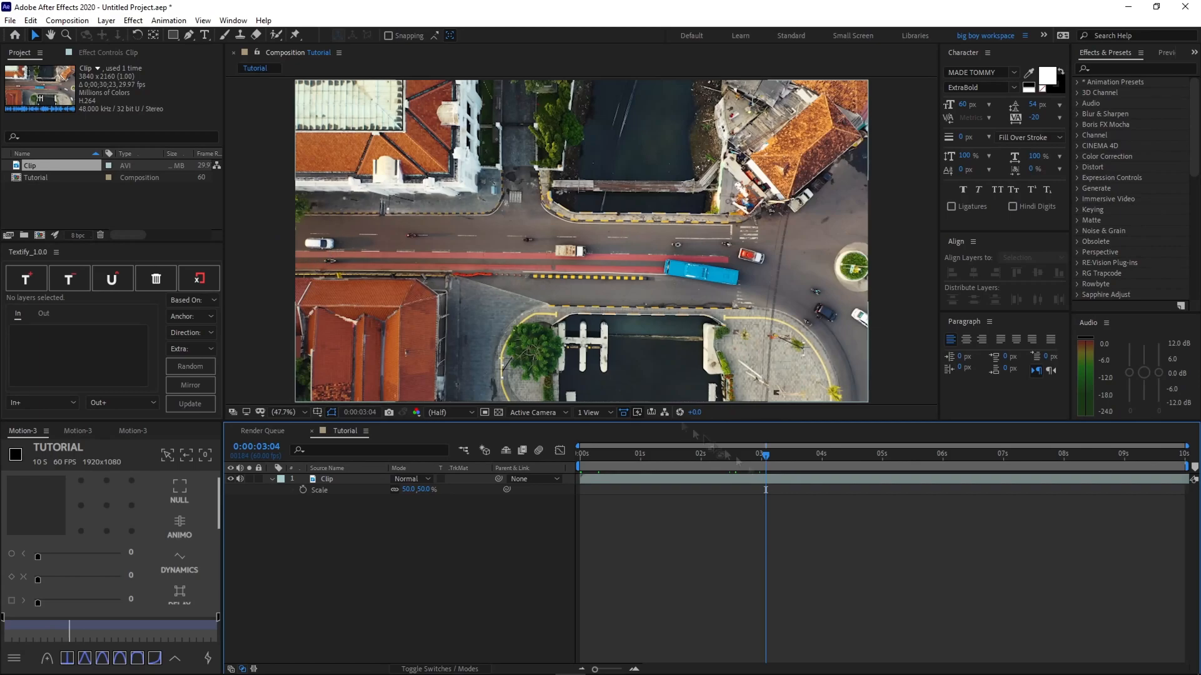
left_click(326, 478)
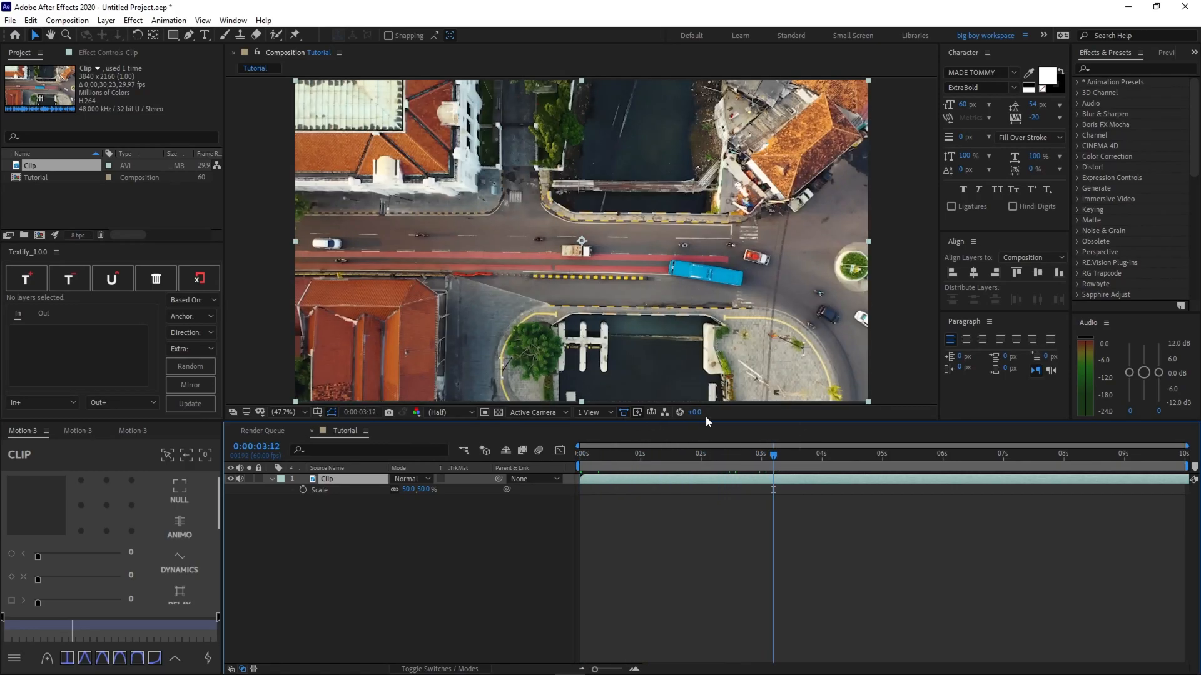
mouse_move(799, 475)
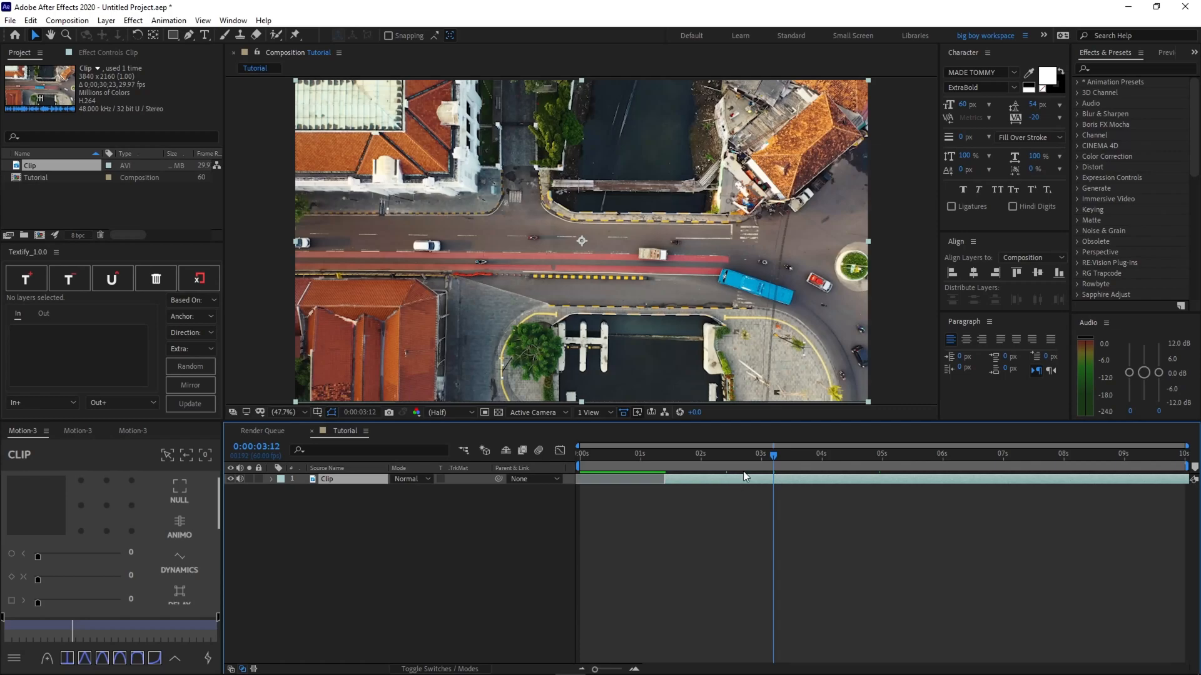
mouse_move(731, 484)
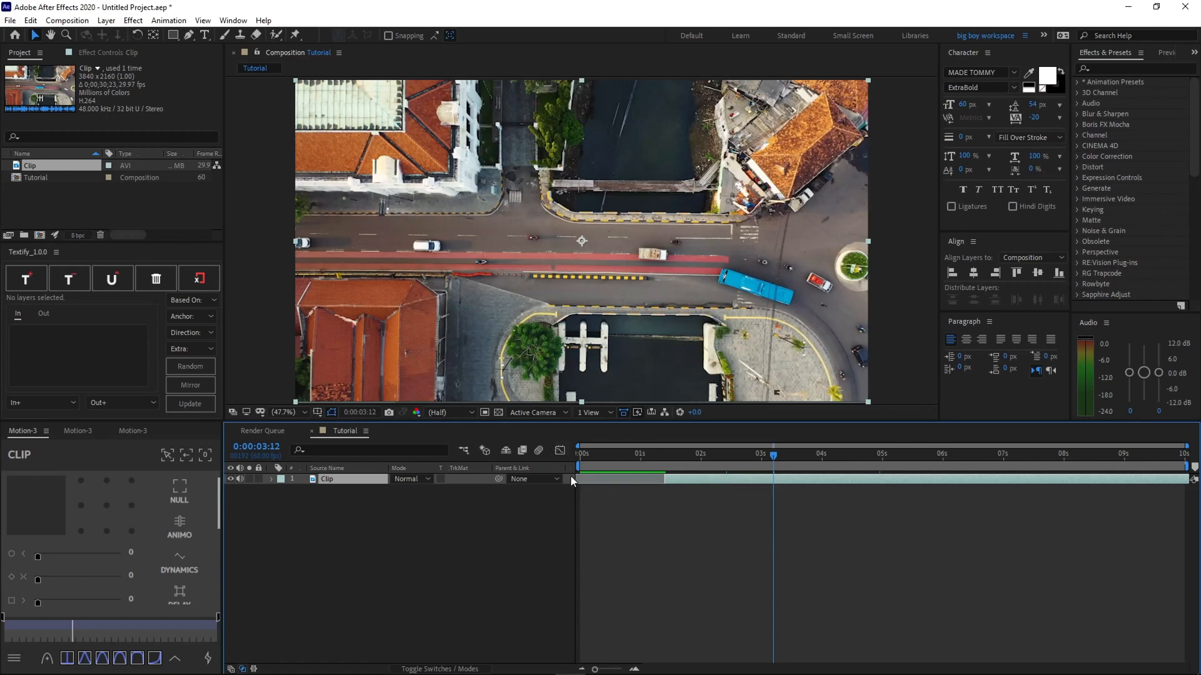
mouse_move(574, 484)
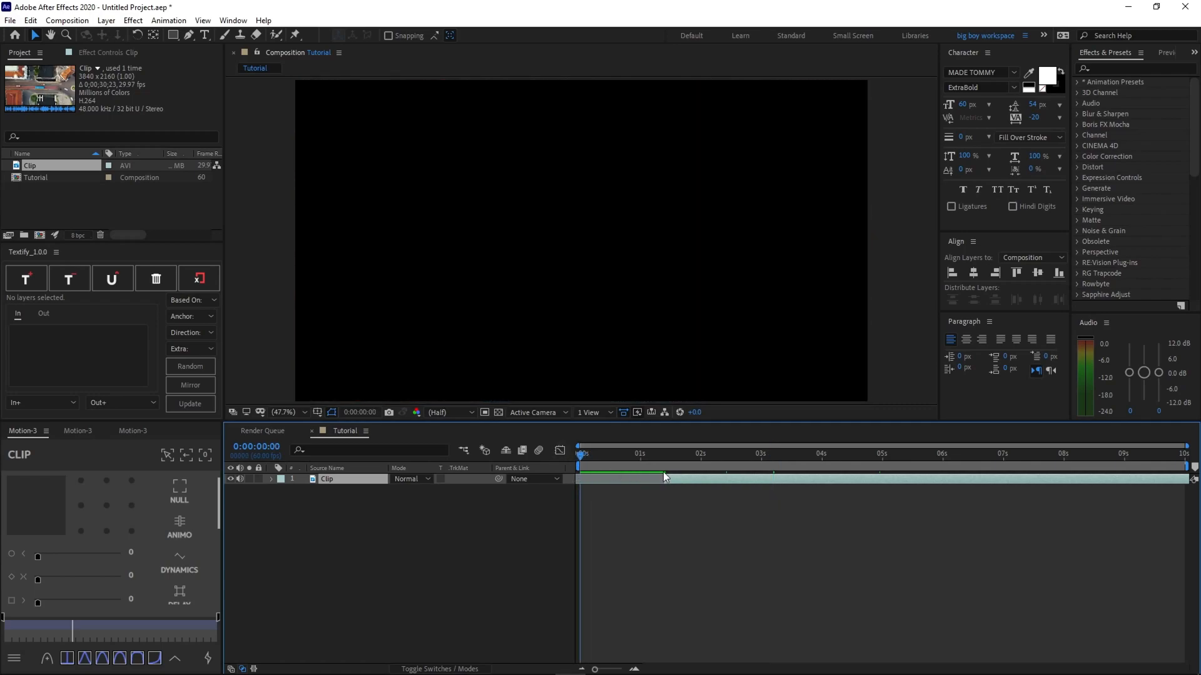
mouse_move(700, 482)
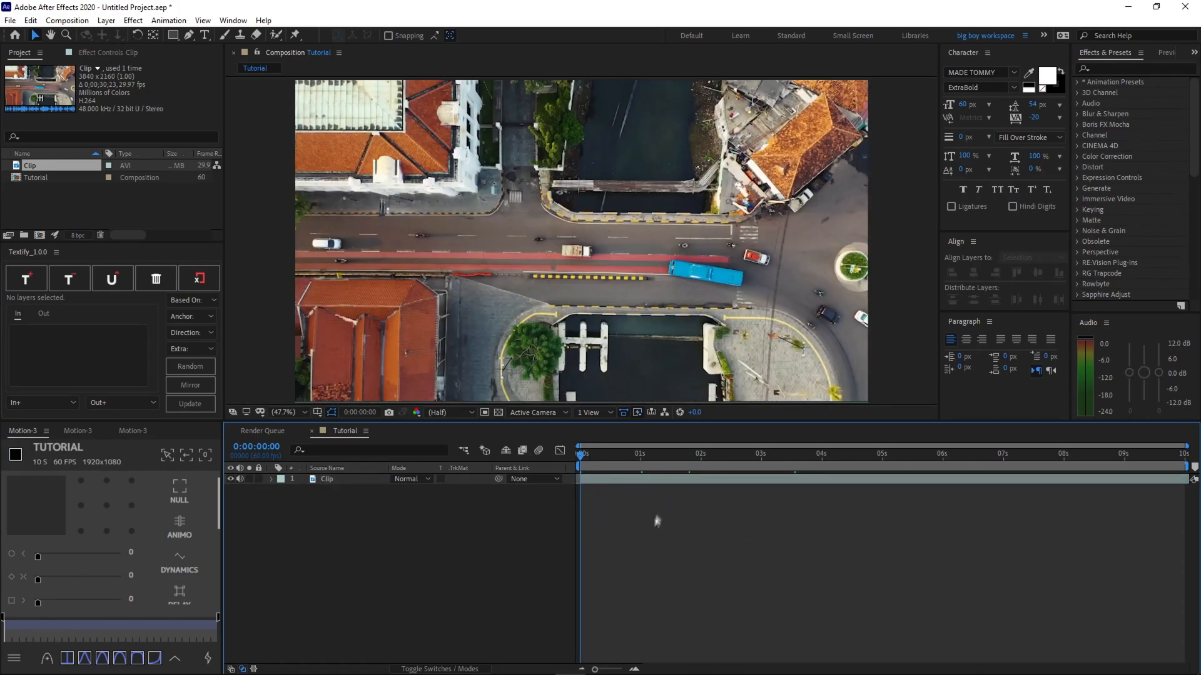
mouse_move(773, 470)
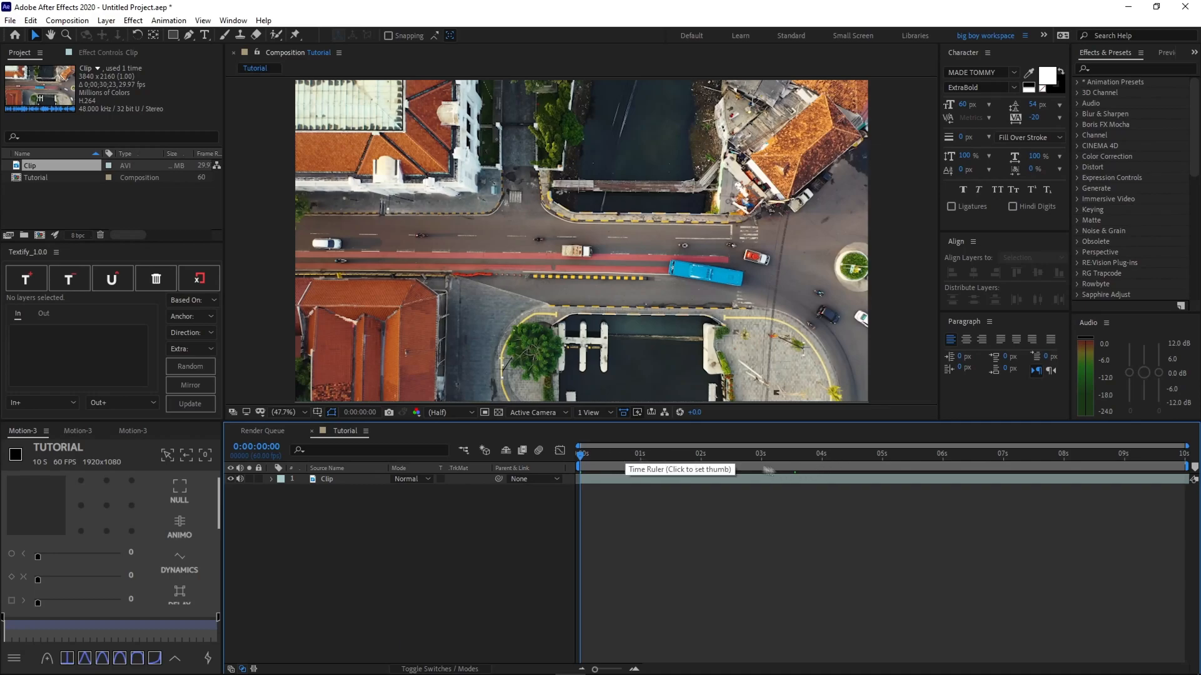
mouse_move(819, 454)
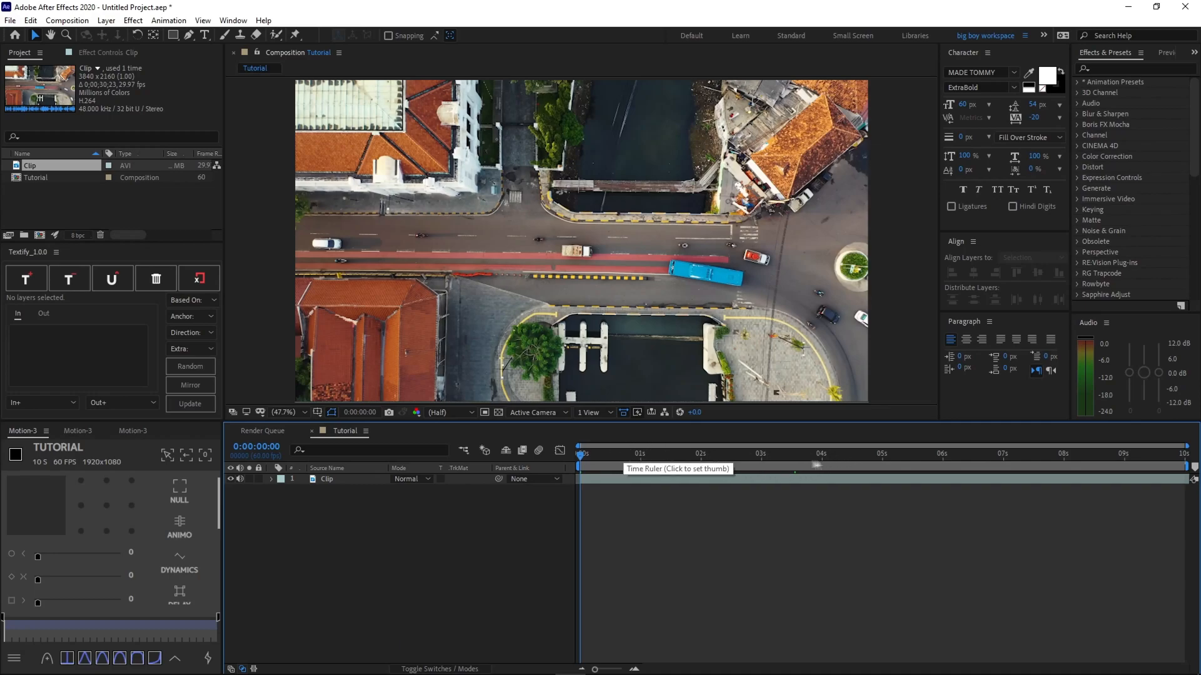
left_click(795, 454)
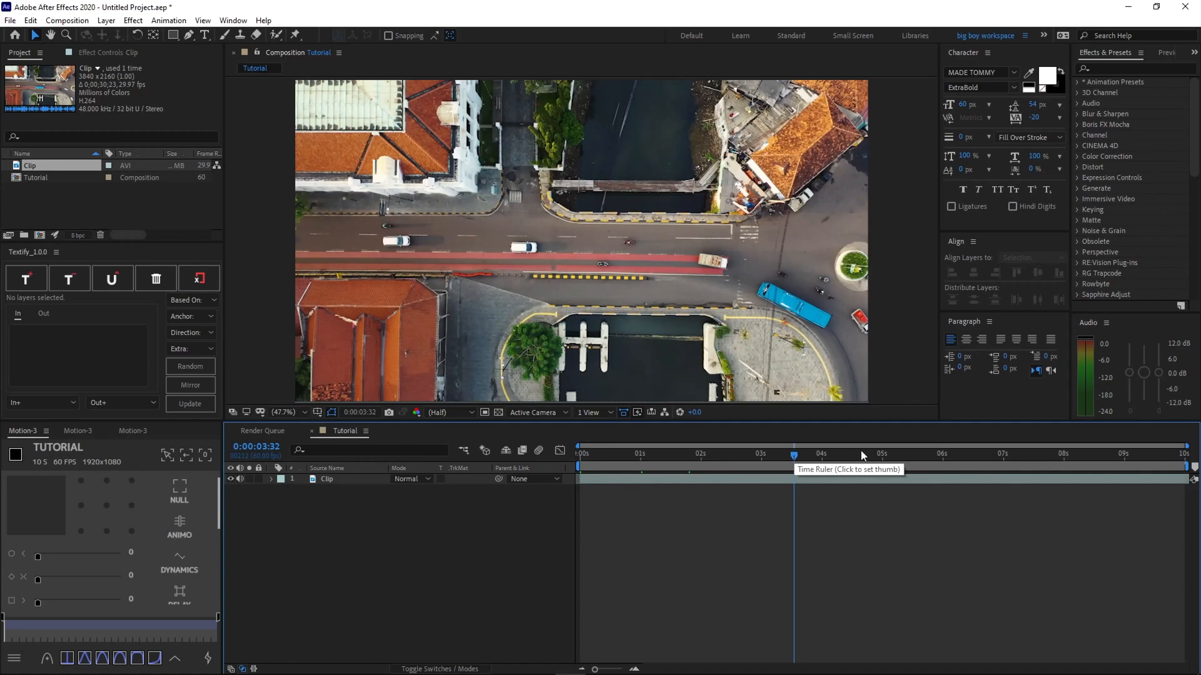
left_click(929, 453)
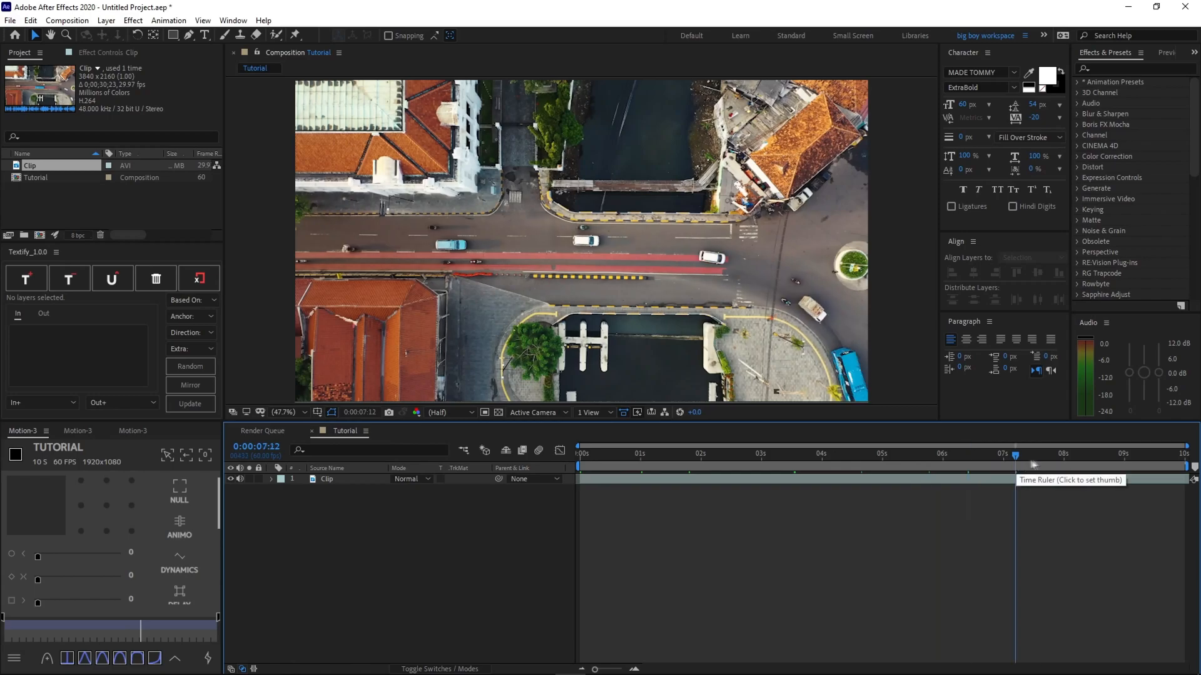
left_click(1088, 453)
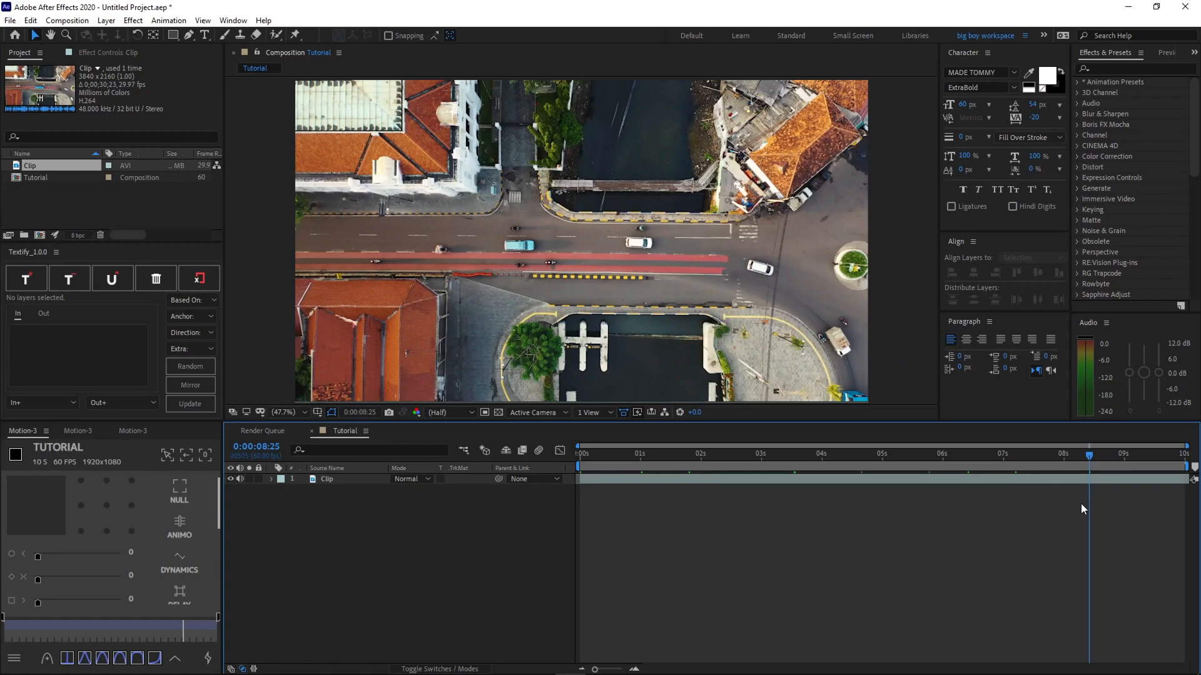
left_click(886, 454)
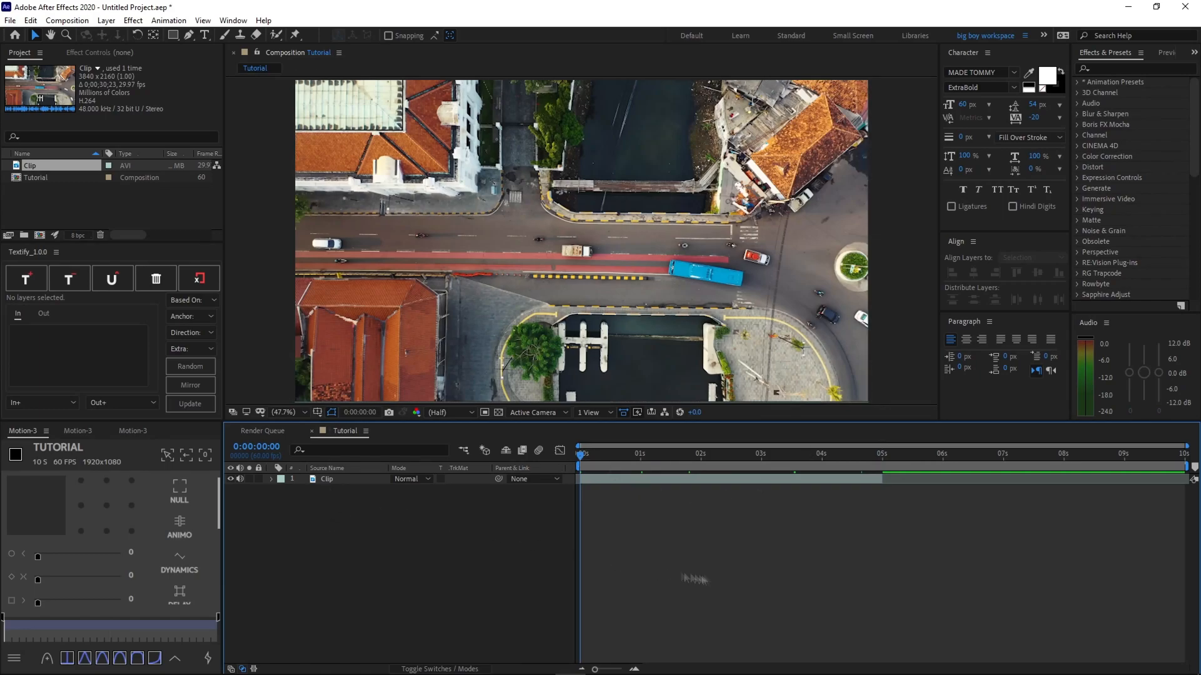
mouse_move(927, 409)
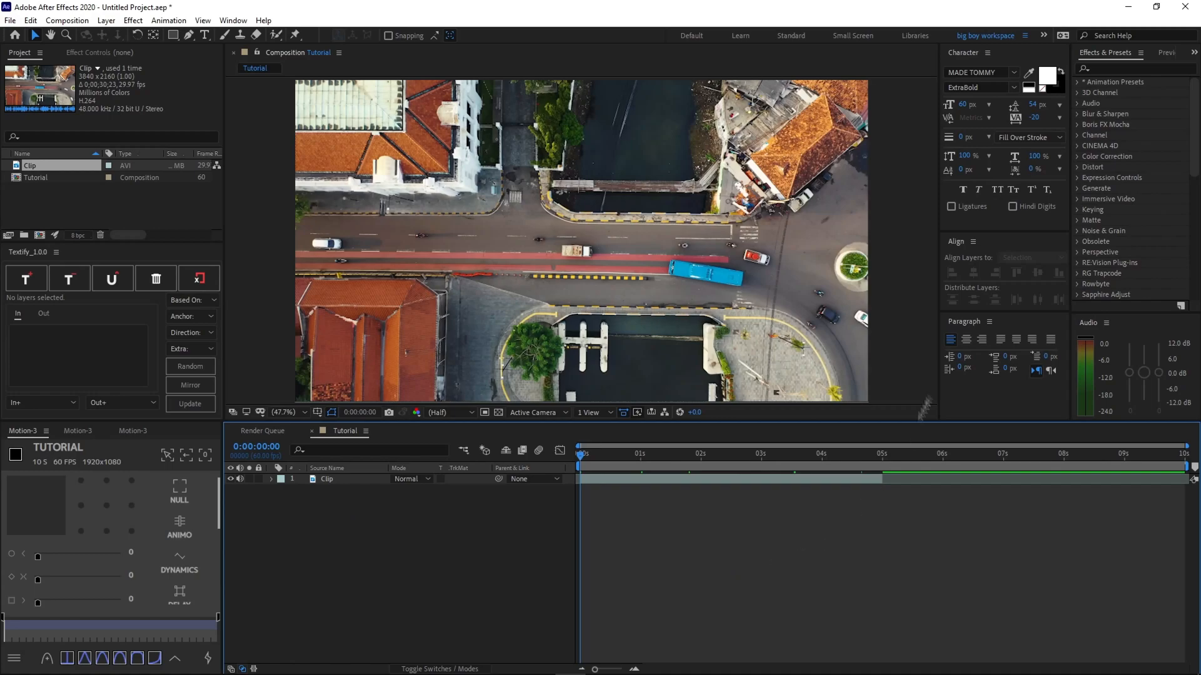
mouse_move(950, 468)
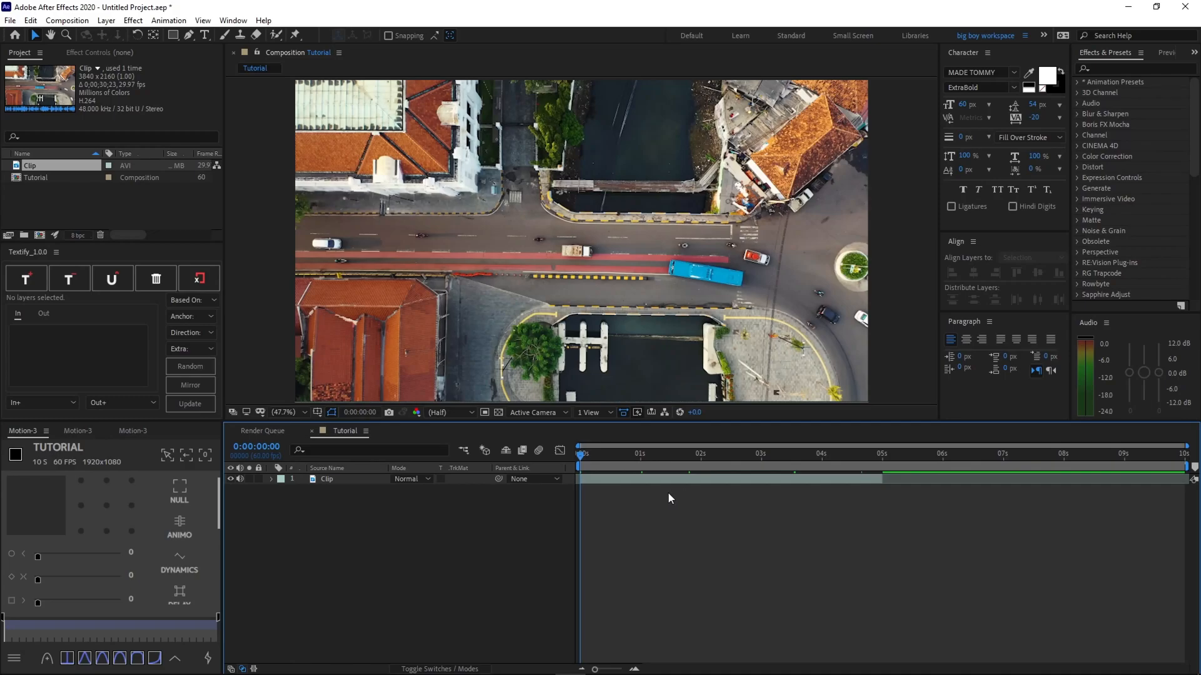
Step: Show the Tracker panel from the Window menu and select the Clip layer
left_click(233, 20)
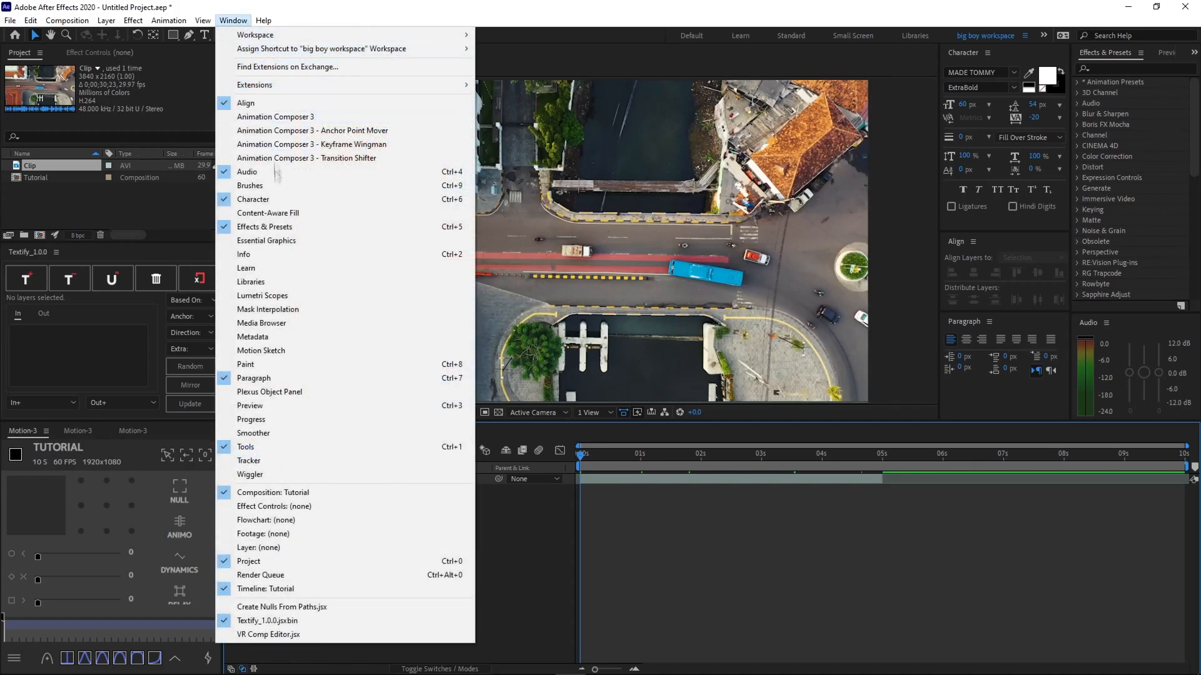
mouse_move(248, 460)
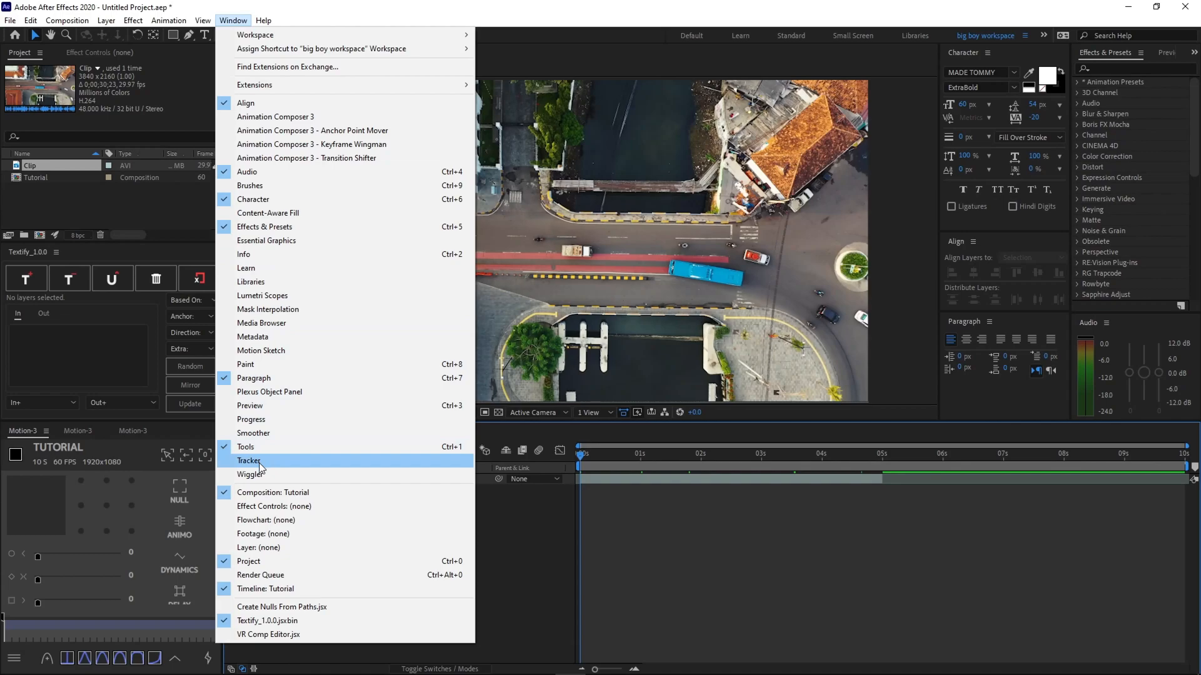
left_click(249, 461)
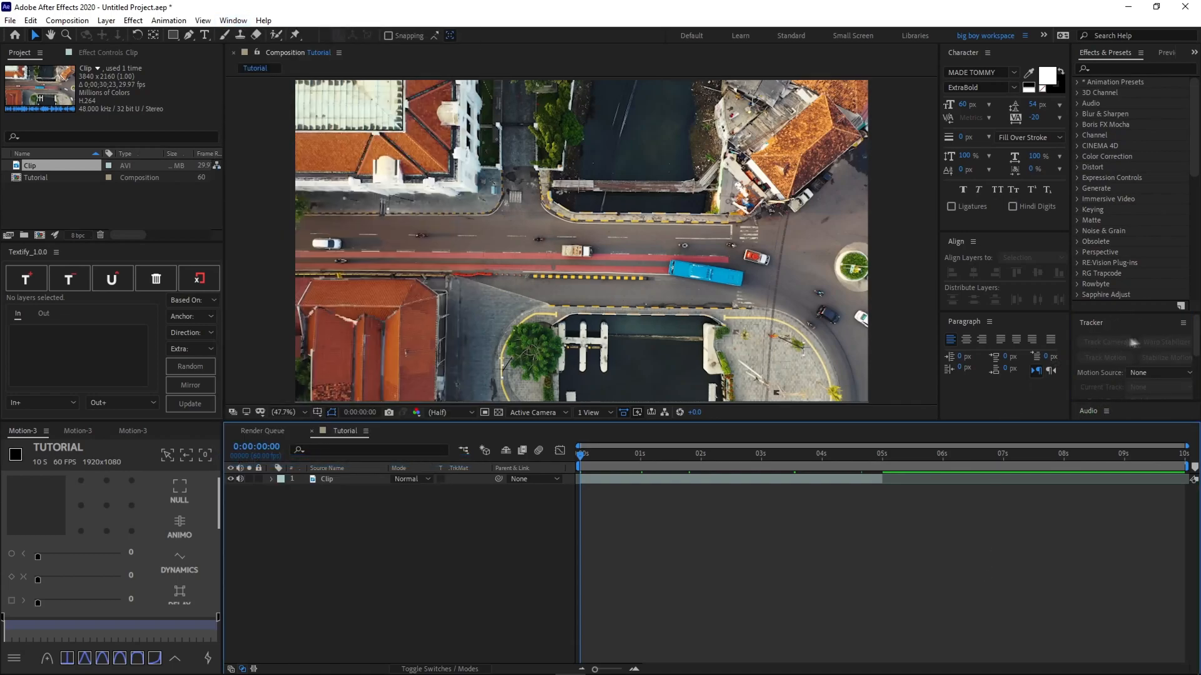
mouse_move(350, 488)
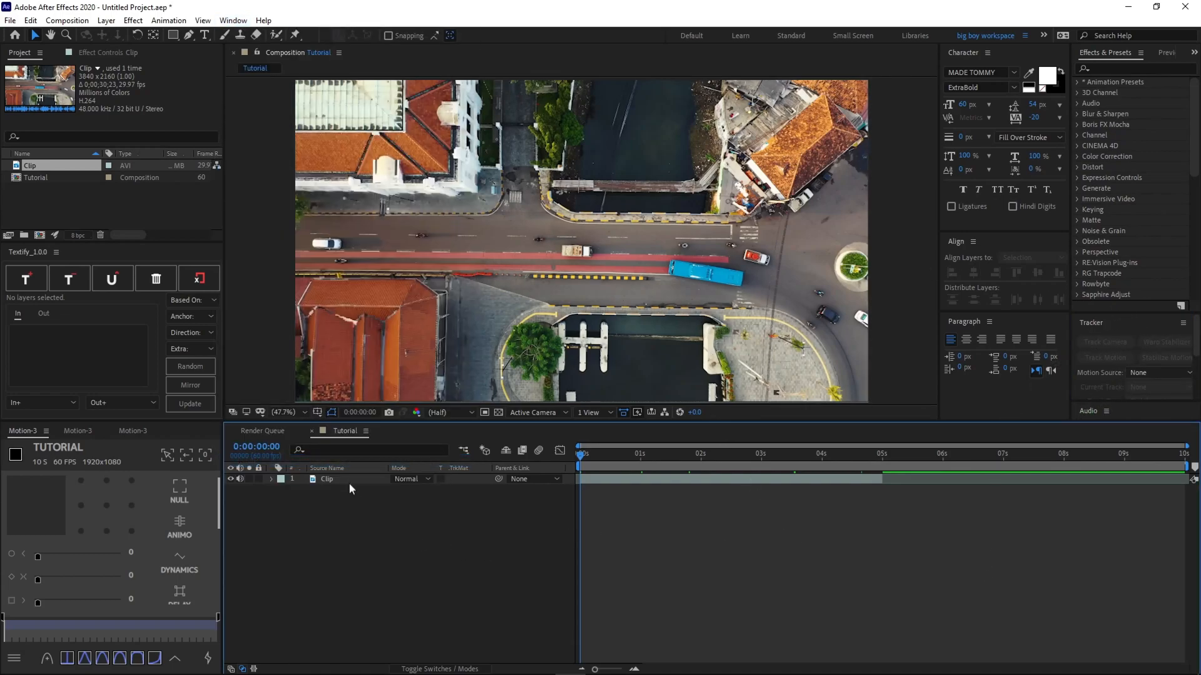
left_click(327, 478)
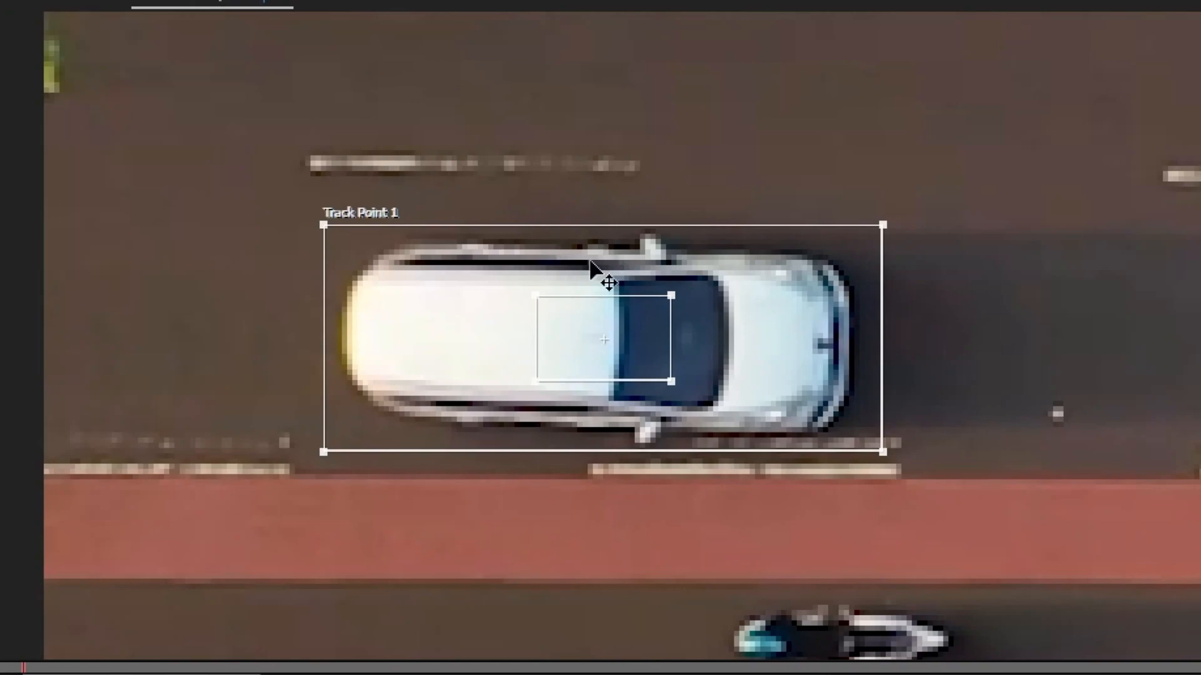
mouse_move(599, 272)
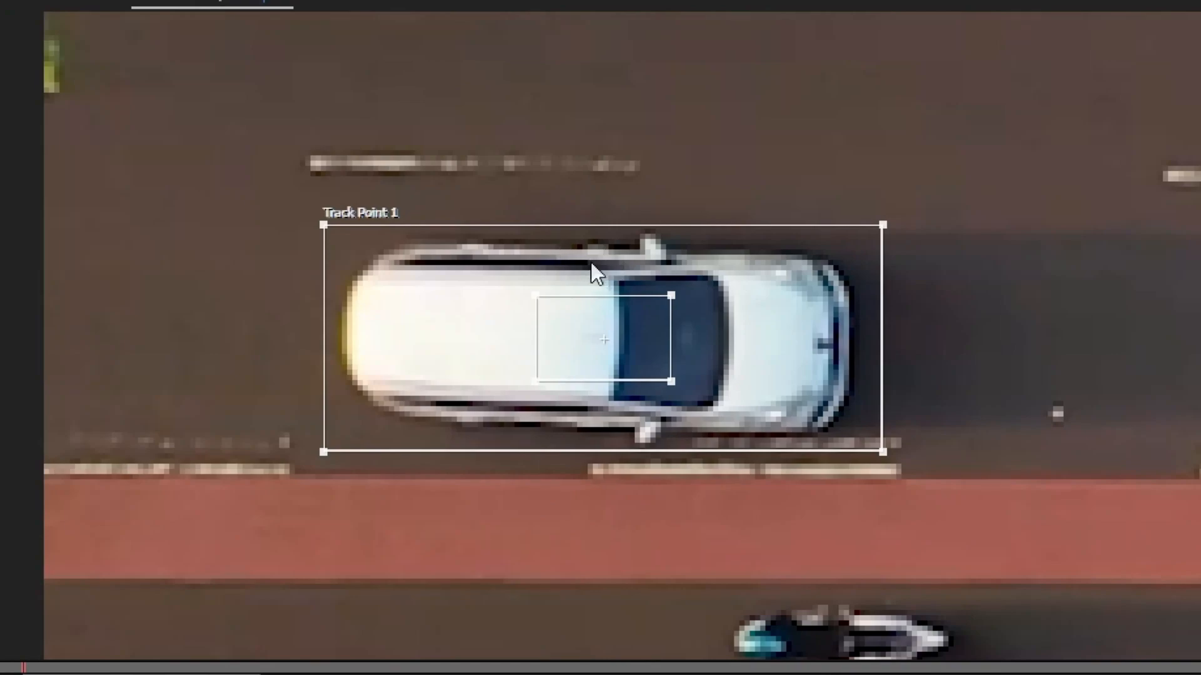
mouse_move(900, 456)
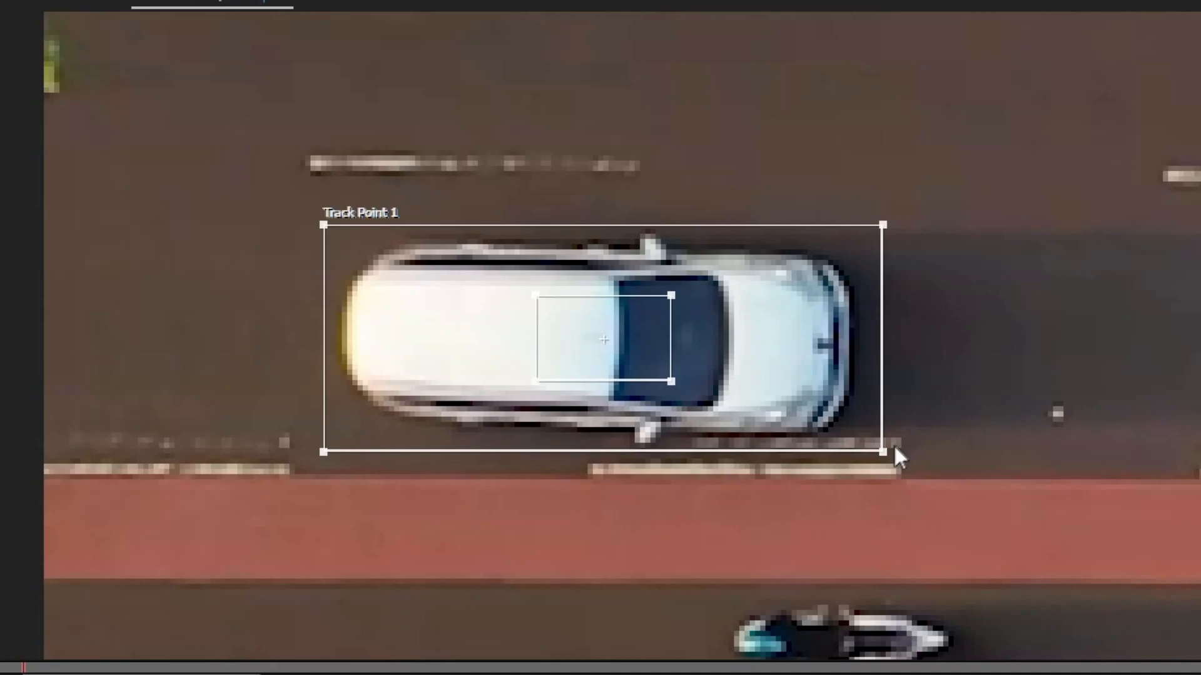
mouse_move(395, 194)
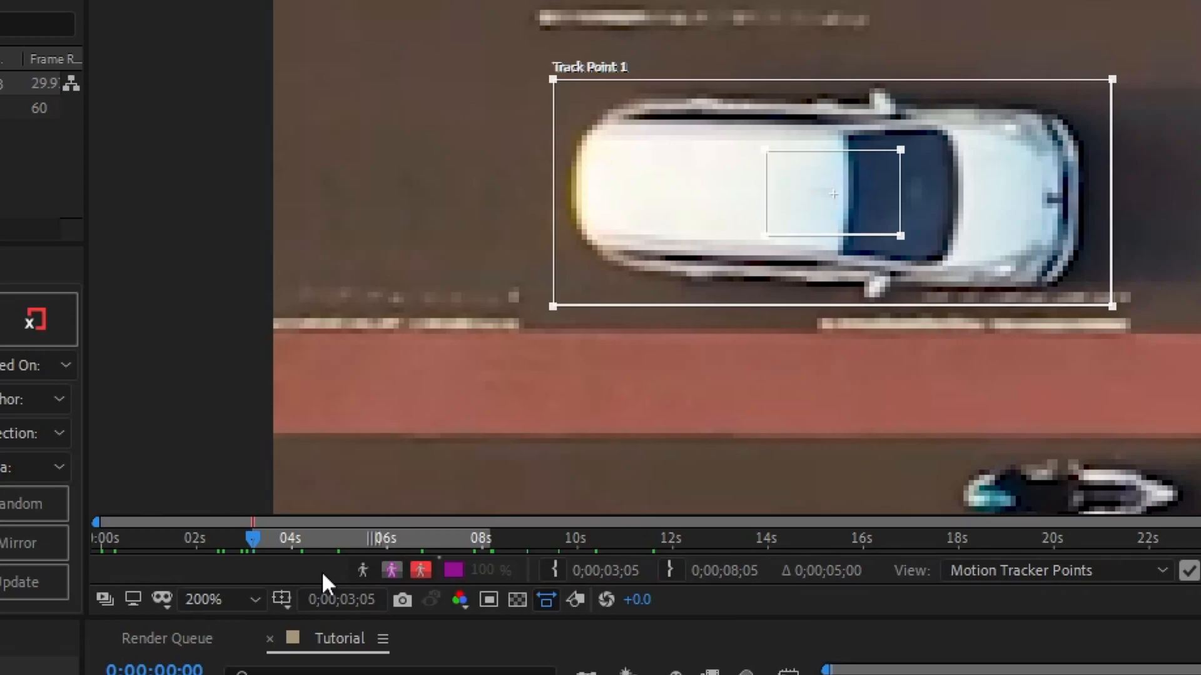
Step: Set the layer viewer magnification to Fit
left_click(239, 599)
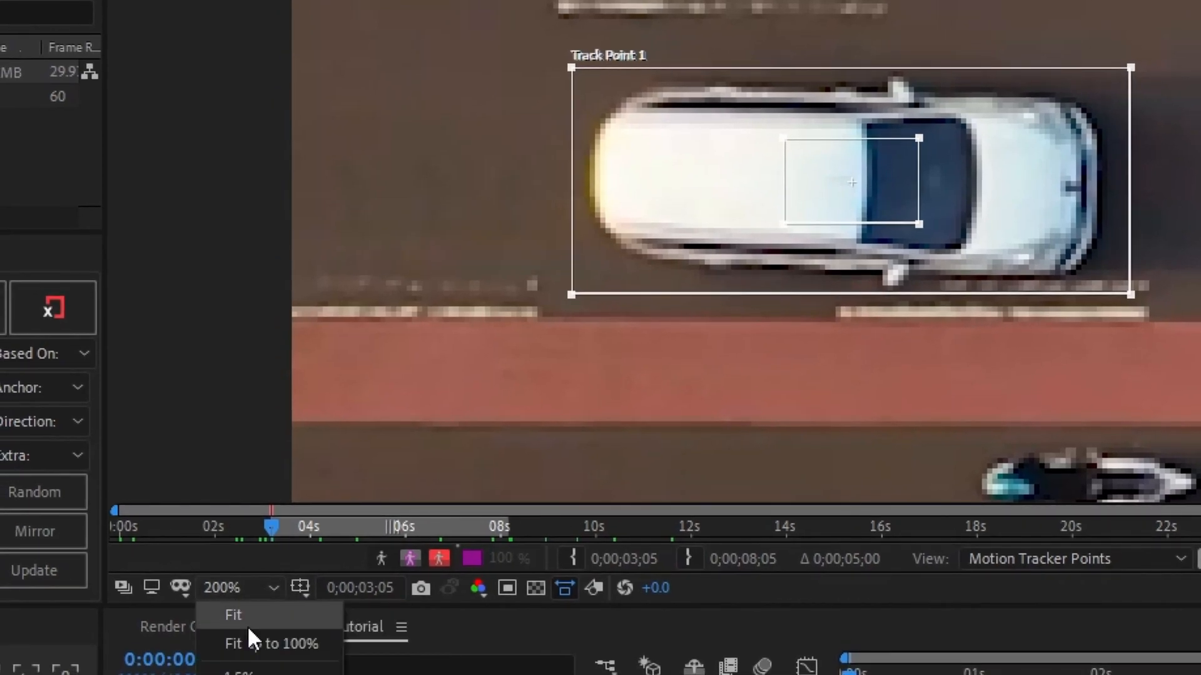
left_click(233, 614)
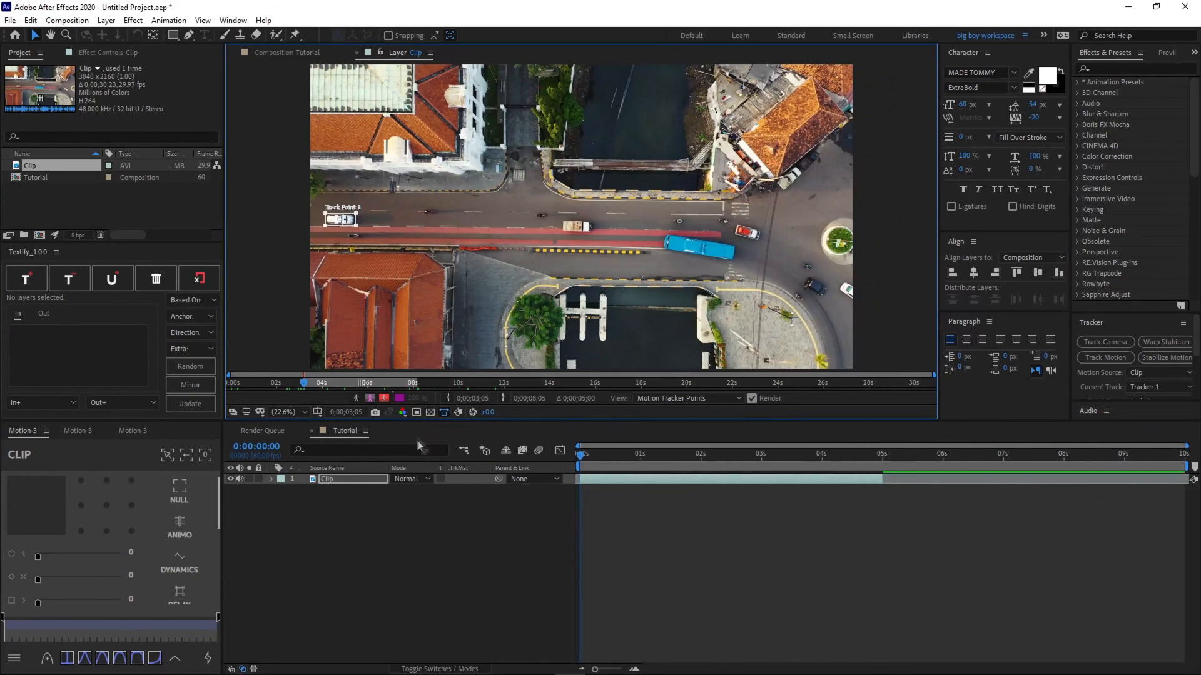
mouse_move(346, 229)
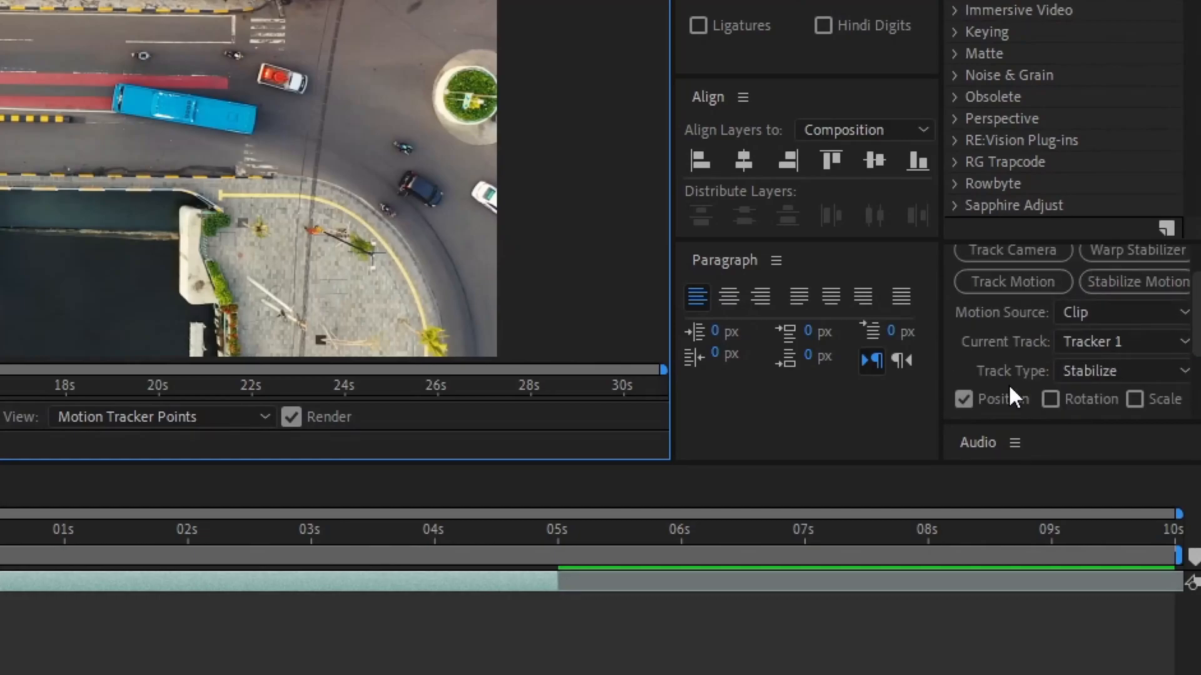
mouse_move(994, 419)
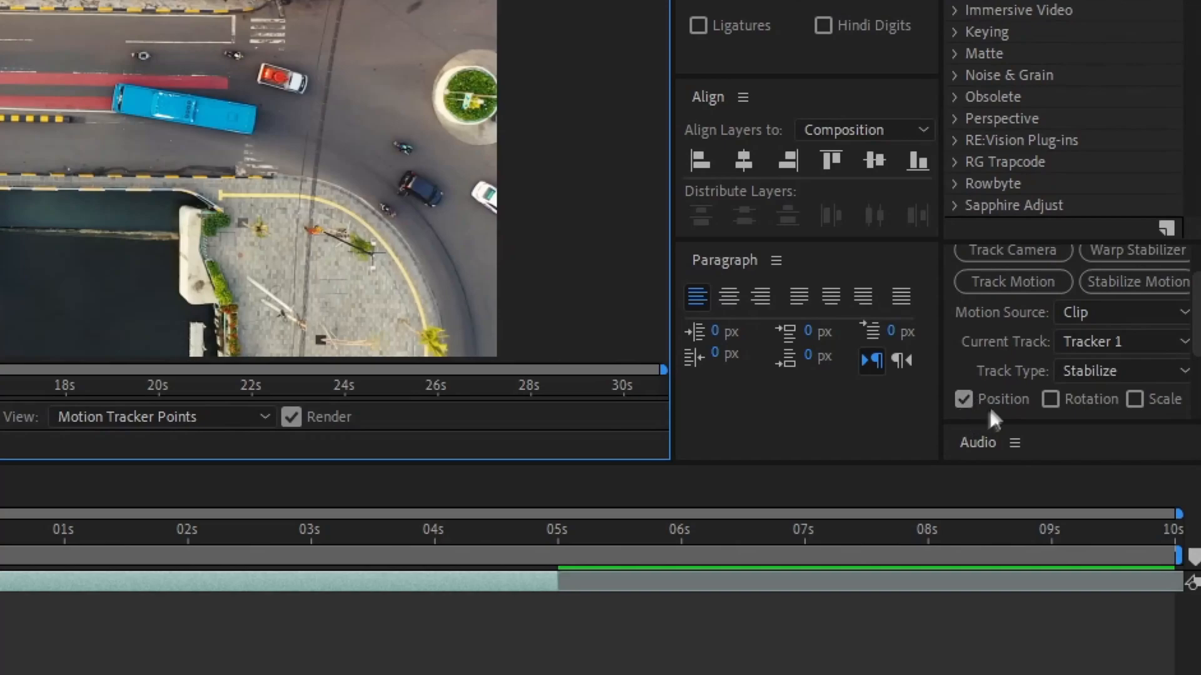
mouse_move(1028, 396)
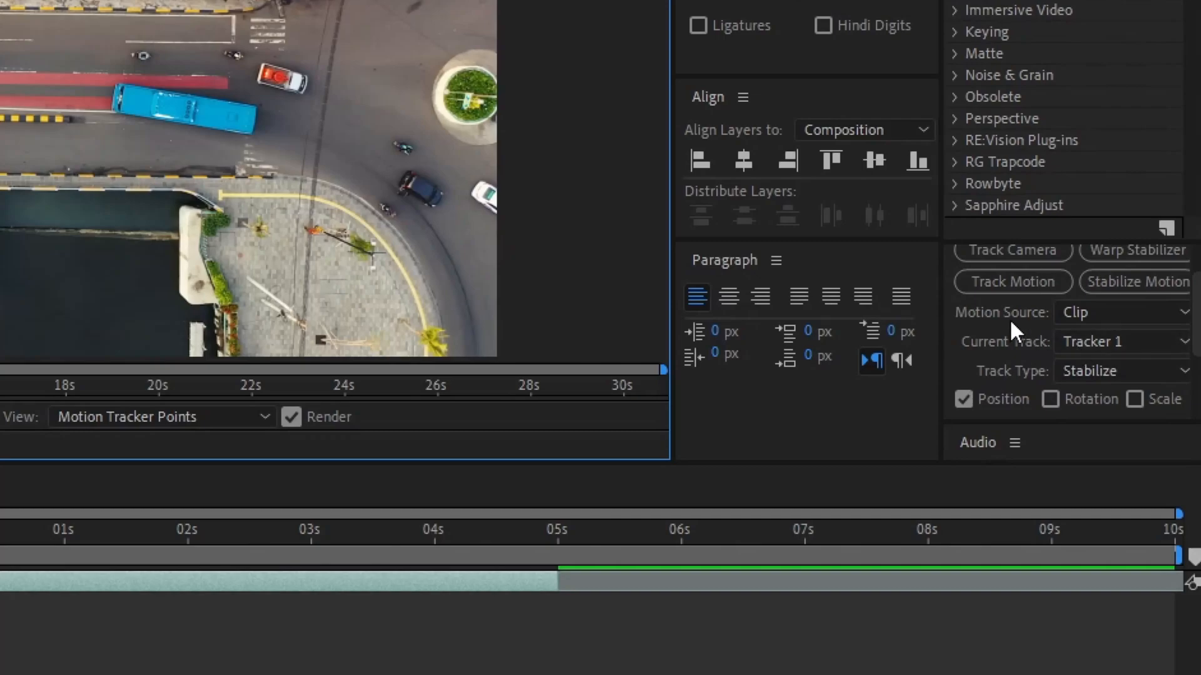
mouse_move(1075, 330)
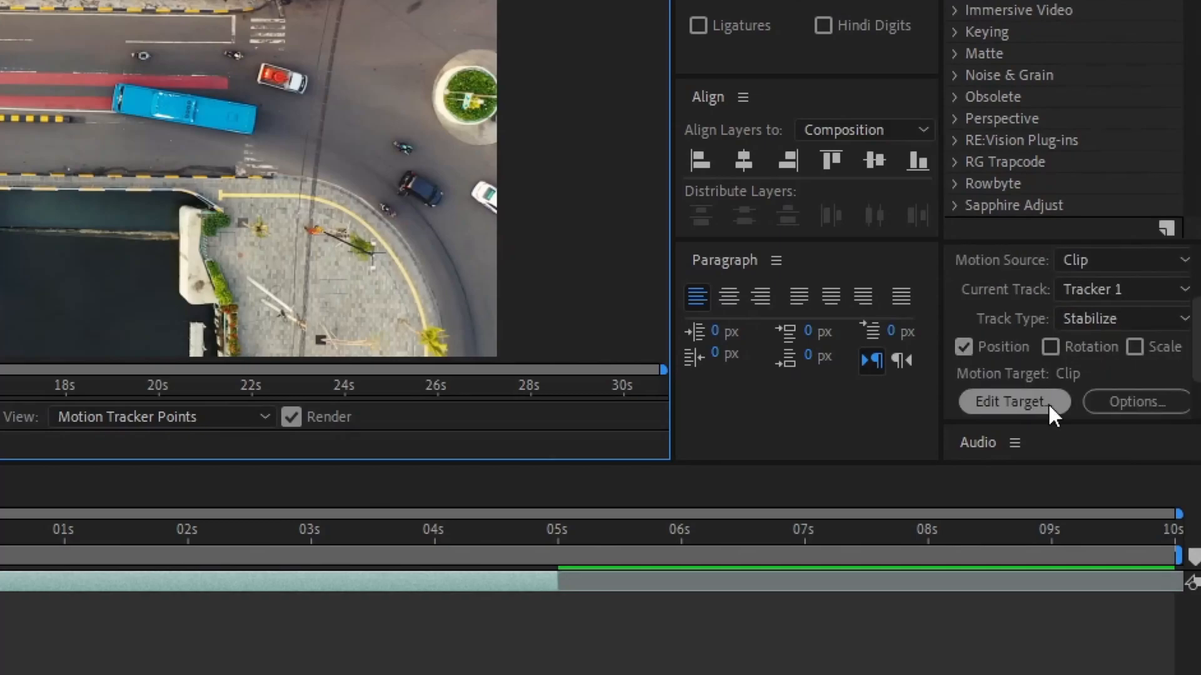
Step: Set the tracker's motion target to Layer 1, Clip
left_click(1013, 401)
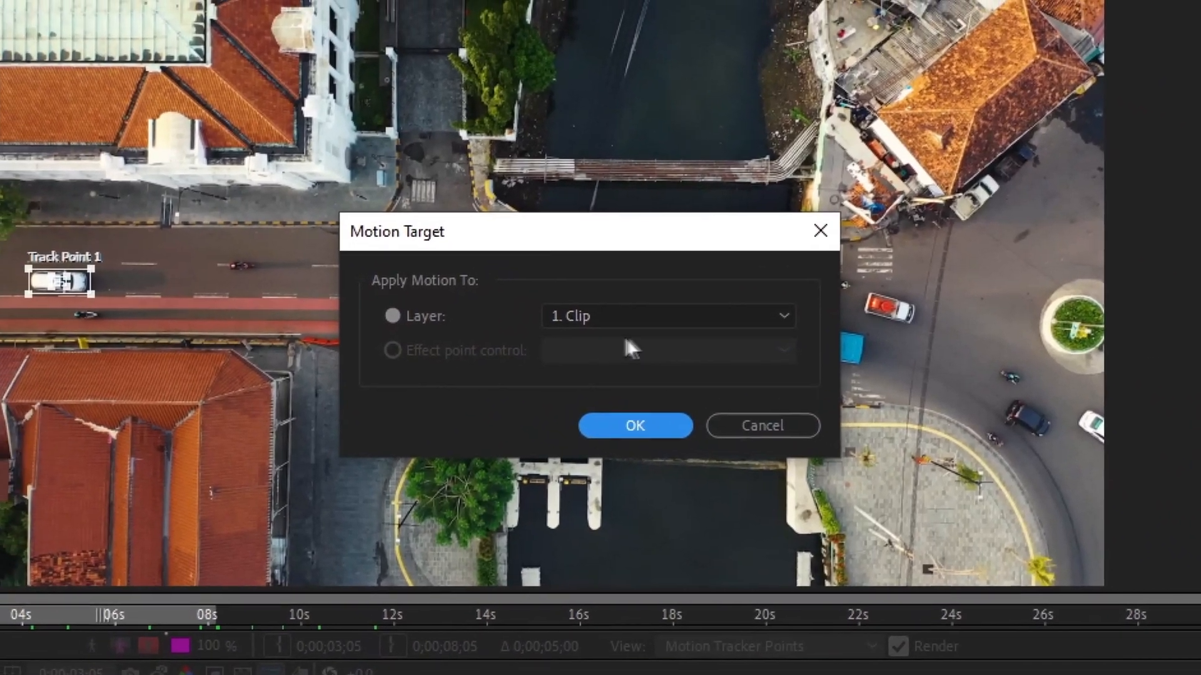
left_click(634, 426)
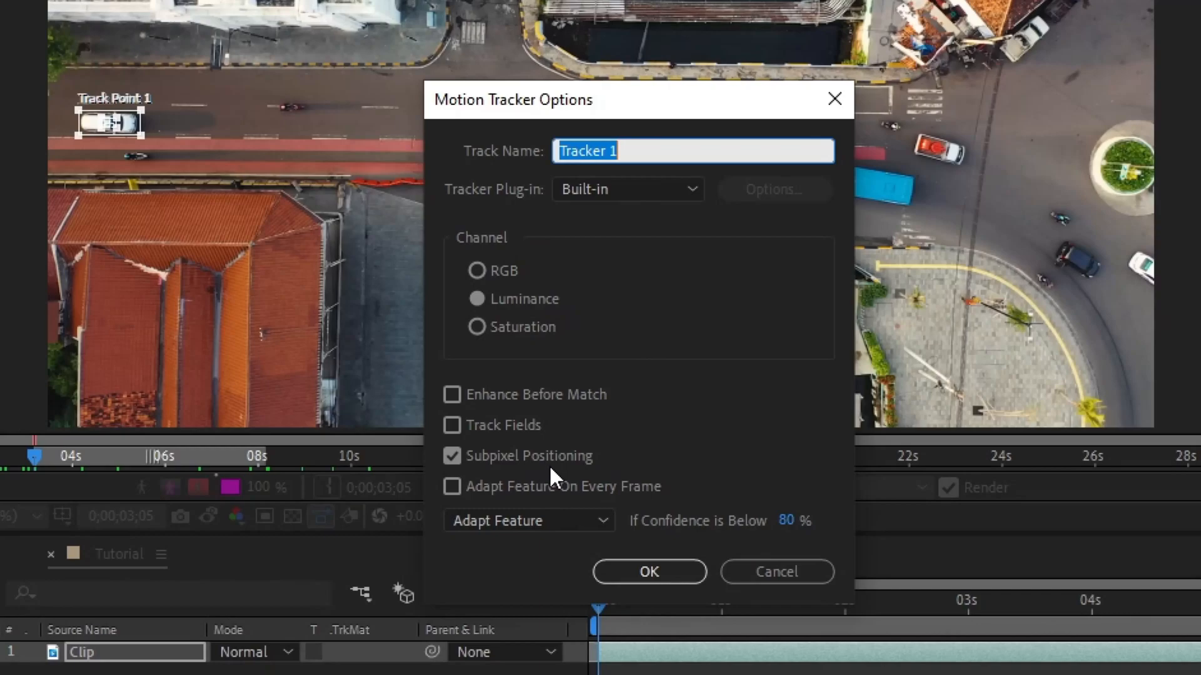
mouse_move(559, 540)
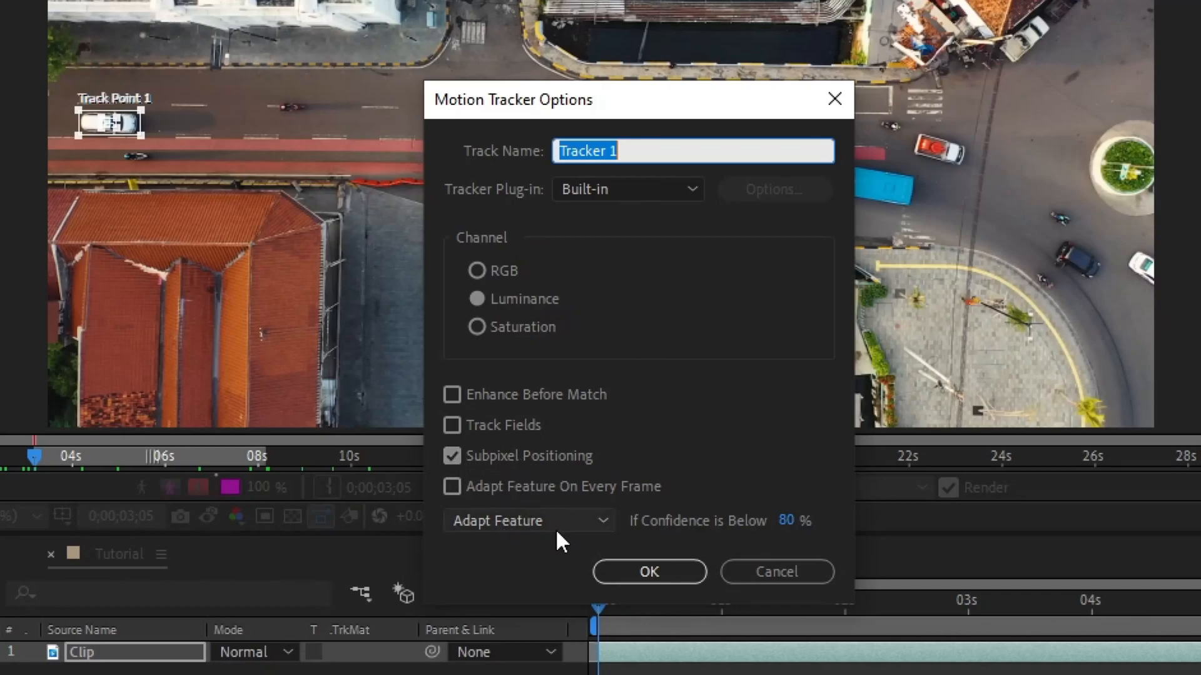
Step: Set Tracker 1's low-confidence action to Stop Tracking below 80% confidence
left_click(528, 519)
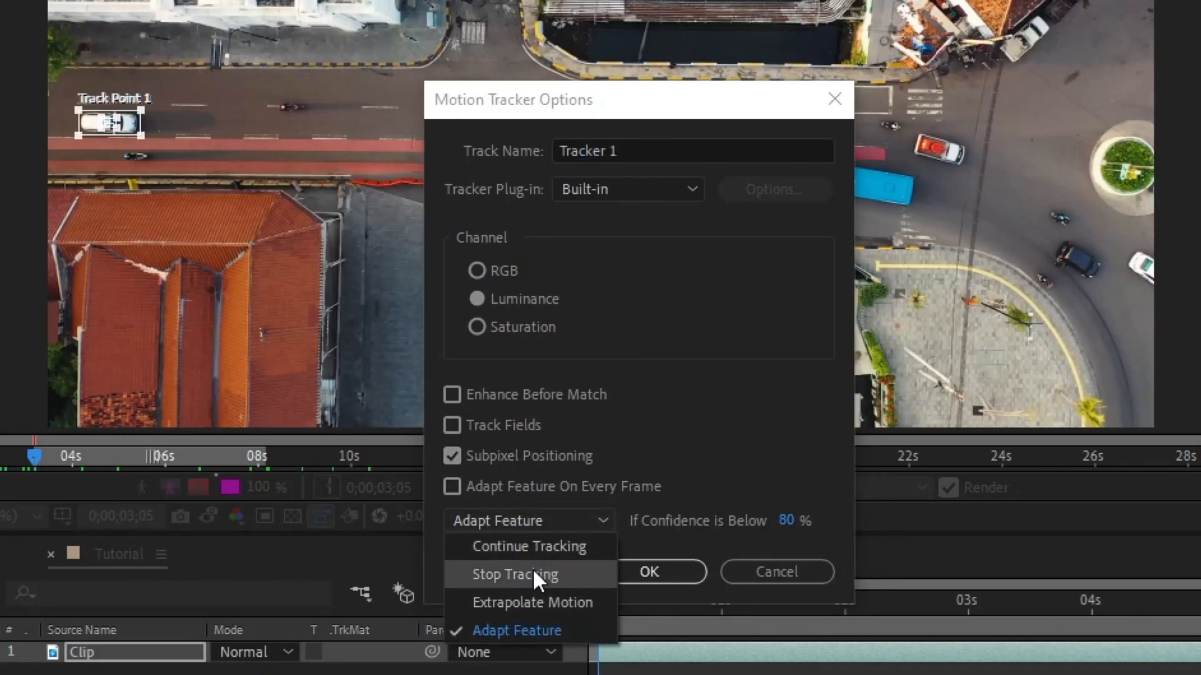
left_click(514, 574)
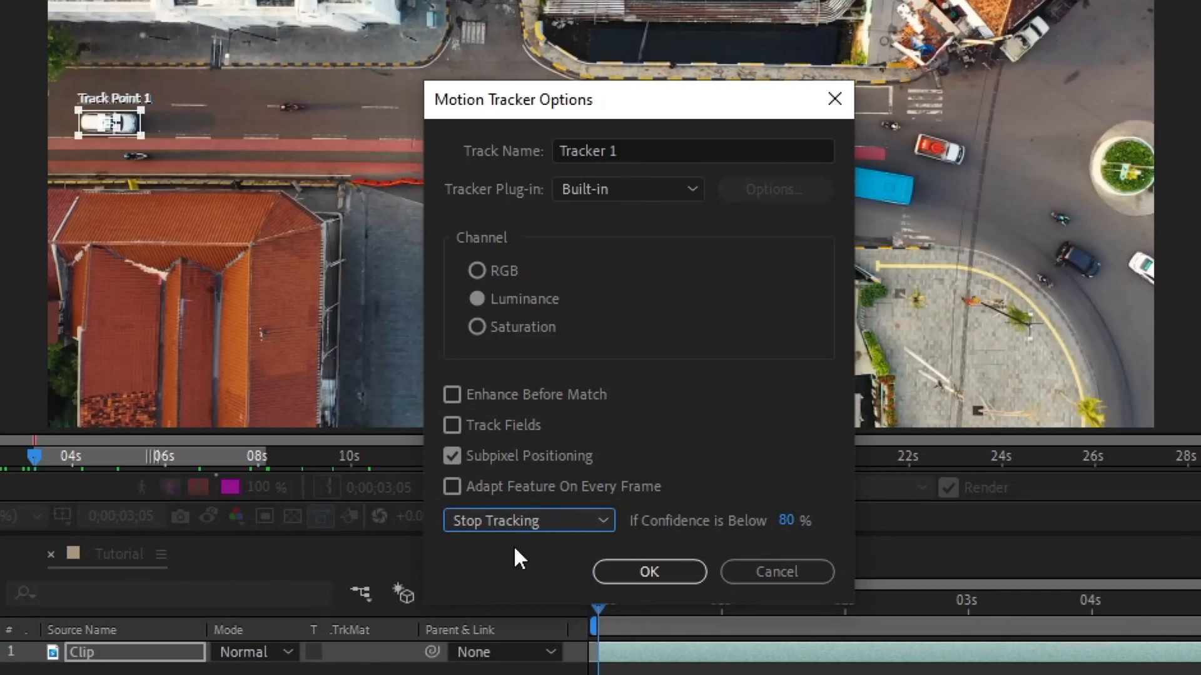
mouse_move(159, 129)
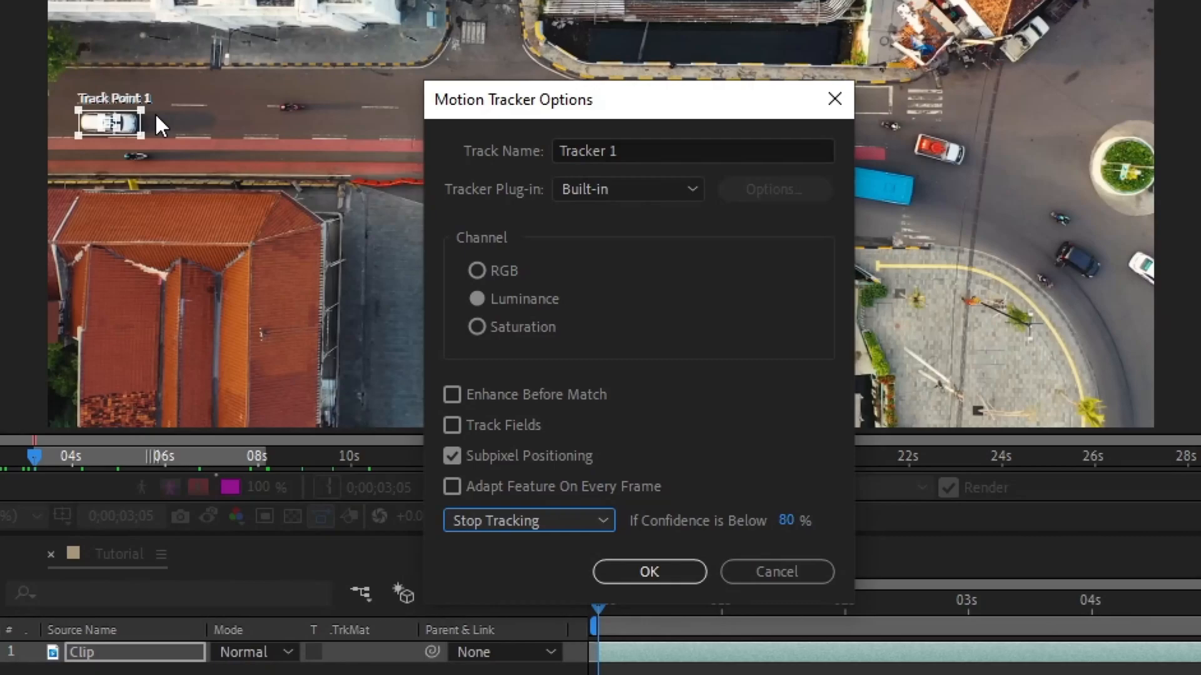
mouse_move(516, 577)
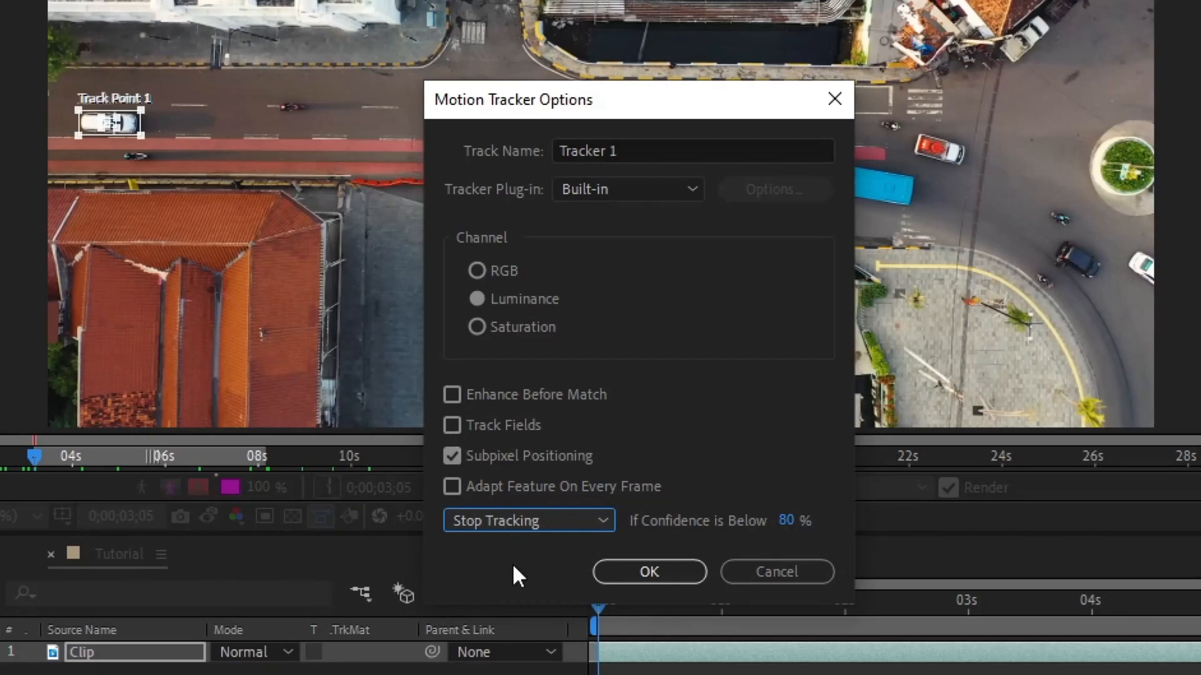
left_click(528, 520)
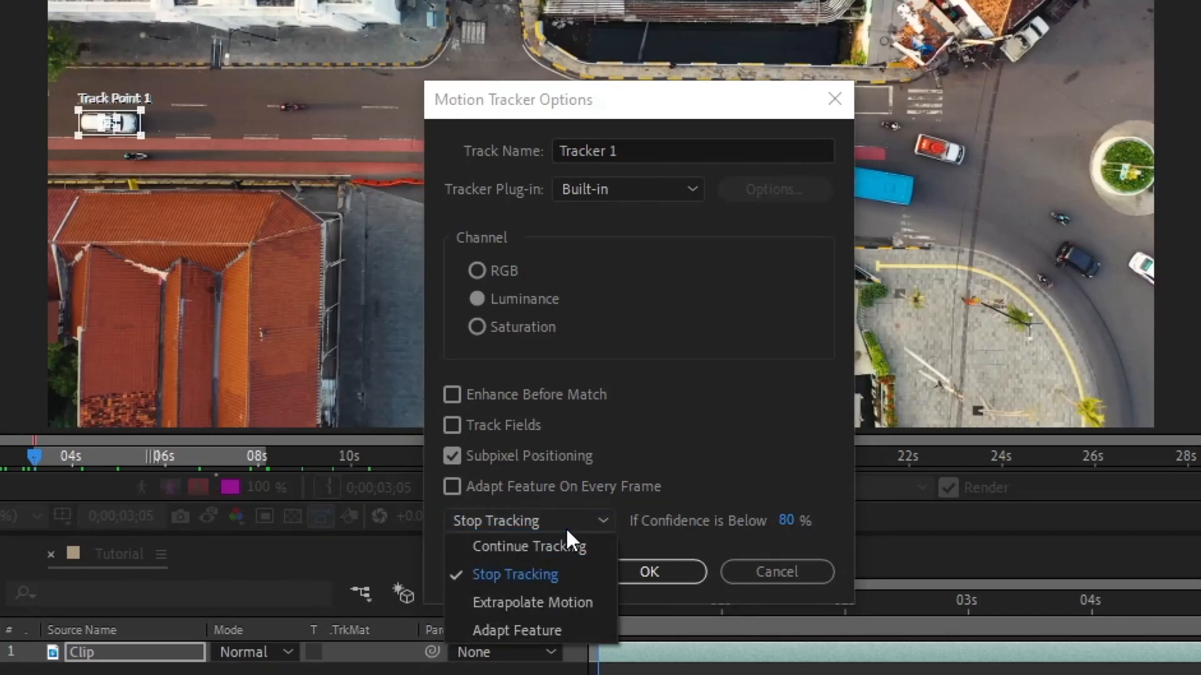
left_click(514, 574)
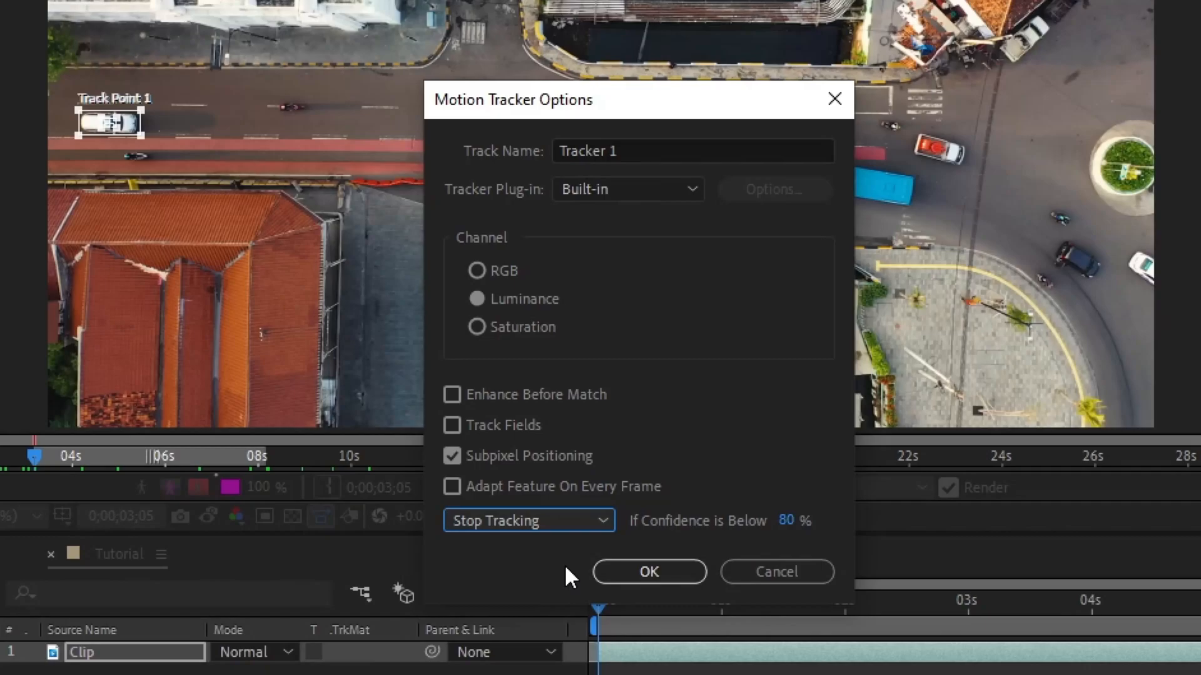
left_click(648, 571)
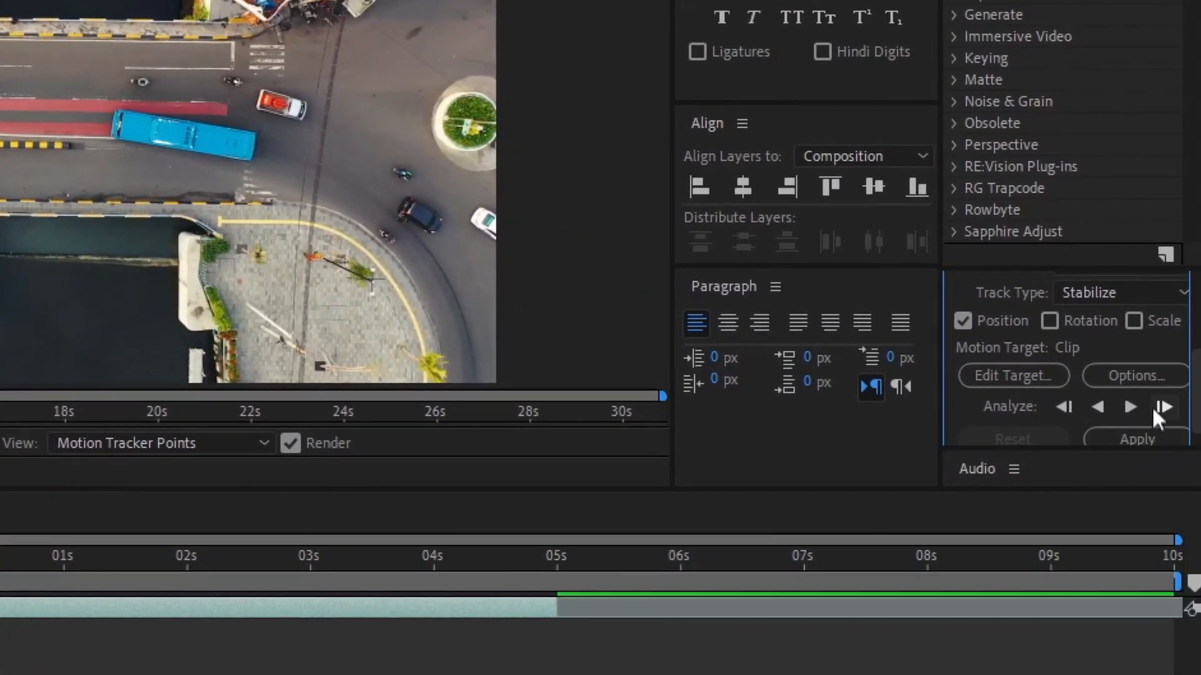
mouse_move(1130, 406)
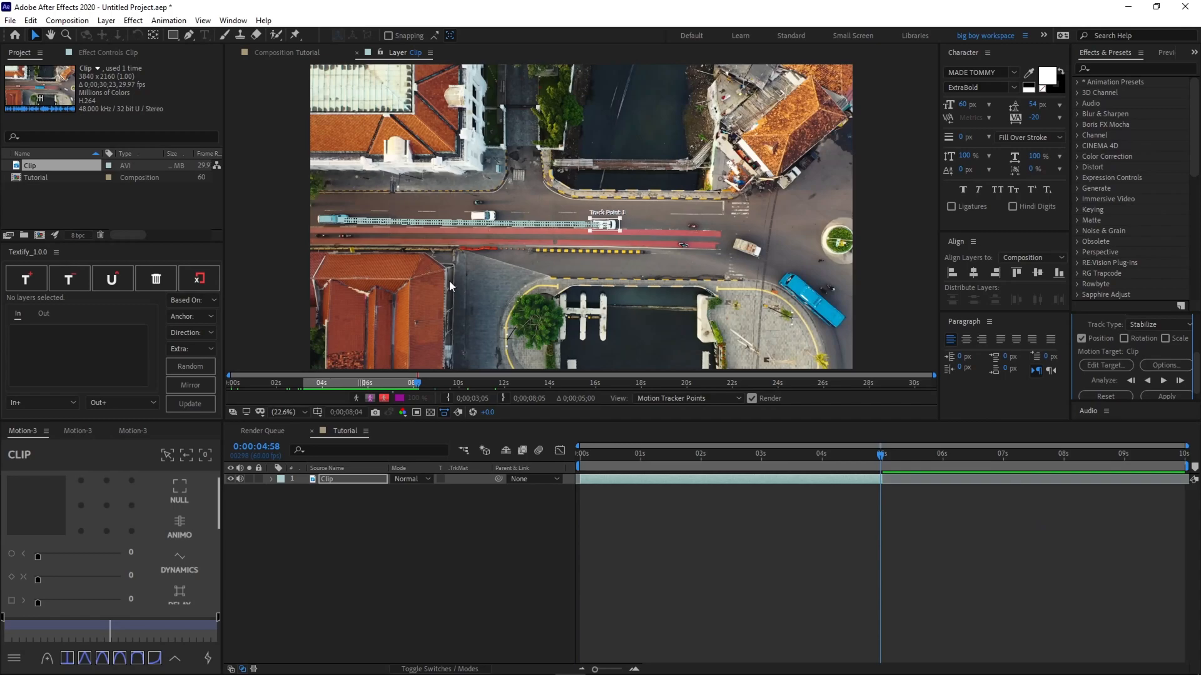
mouse_move(936, 467)
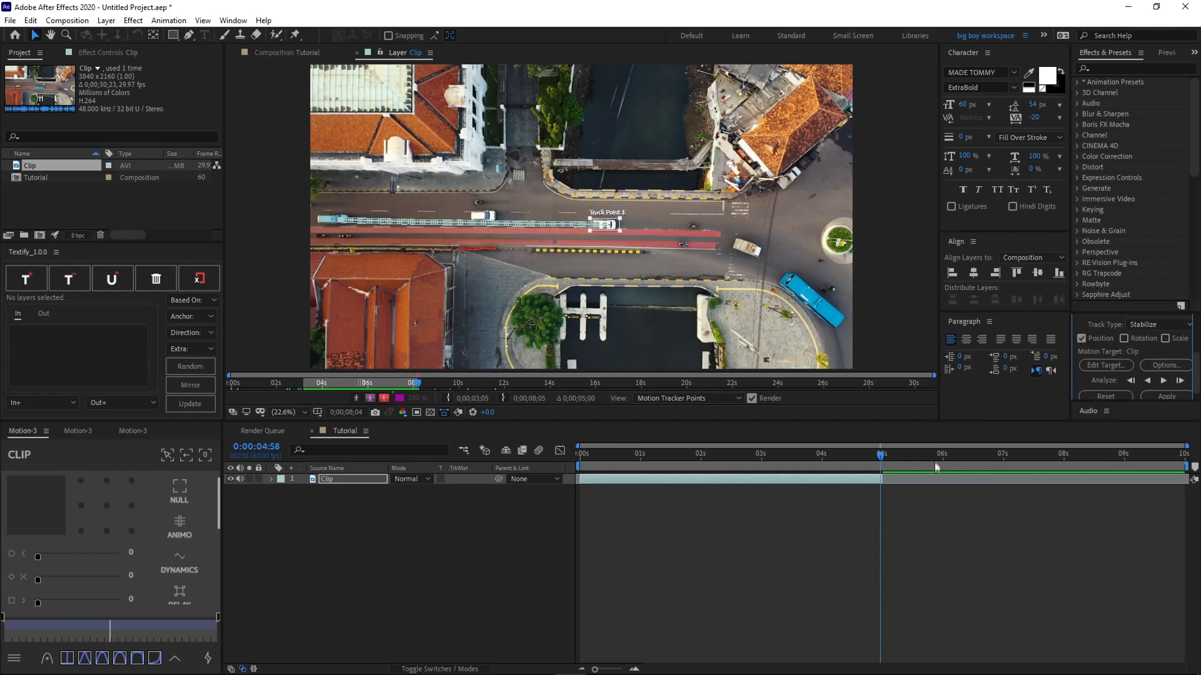
mouse_move(869, 454)
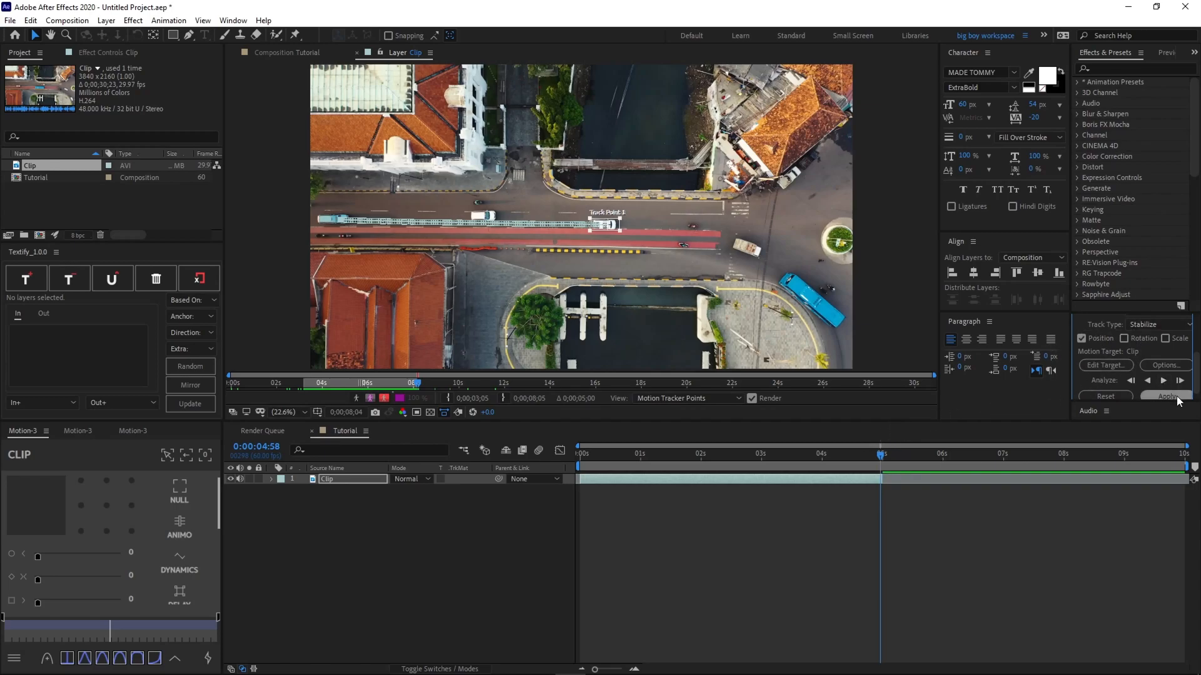
Step: Apply Tracker 1's stabilization to the Clip layer with X and Y dimensions
left_click(1165, 396)
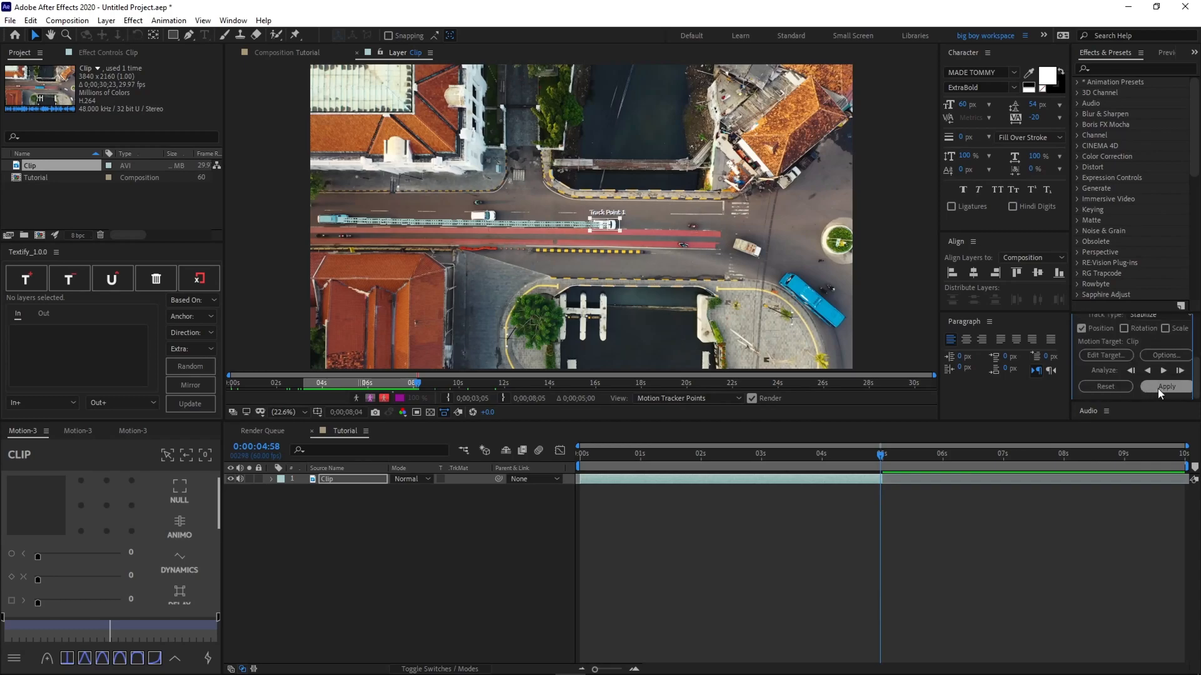
left_click(1165, 386)
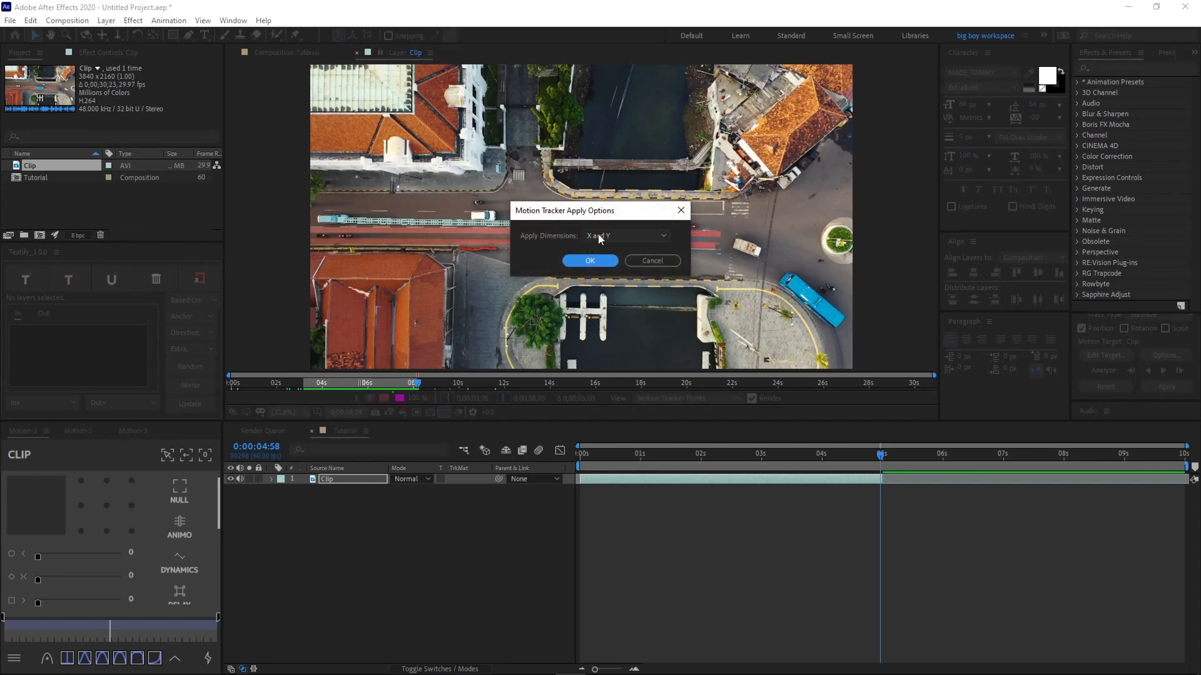
left_click(624, 235)
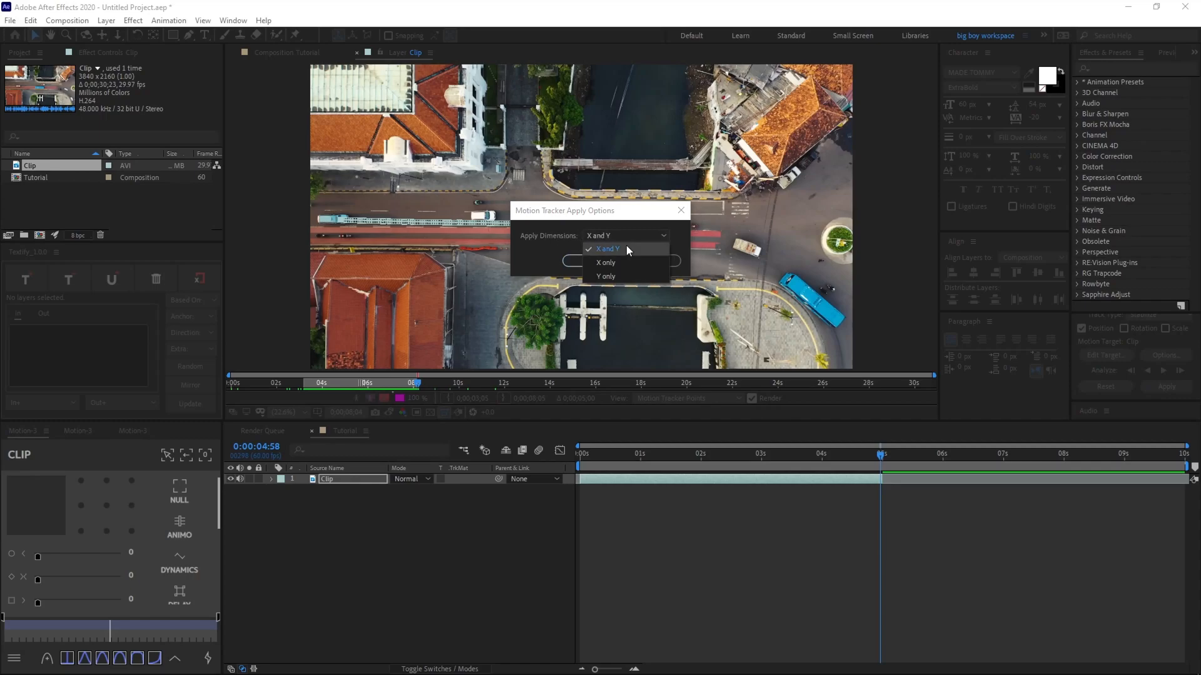
left_click(606, 249)
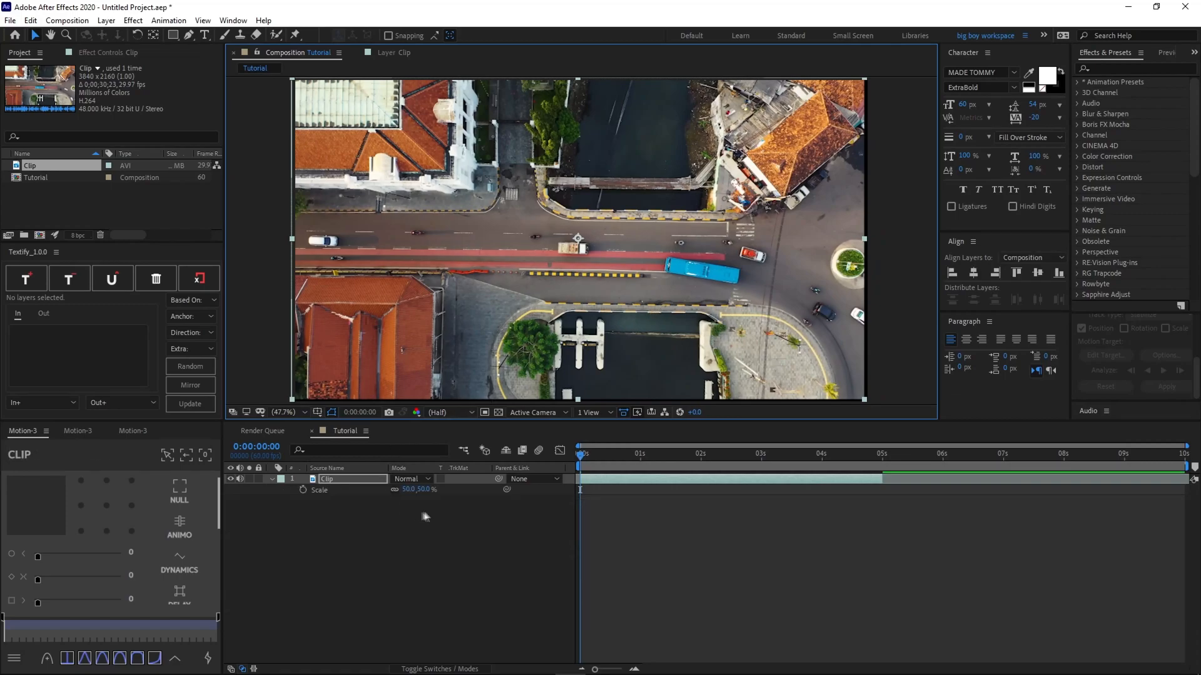
Step: Scrub the Clip layer's Scale up to about 316%
left_click(406, 489)
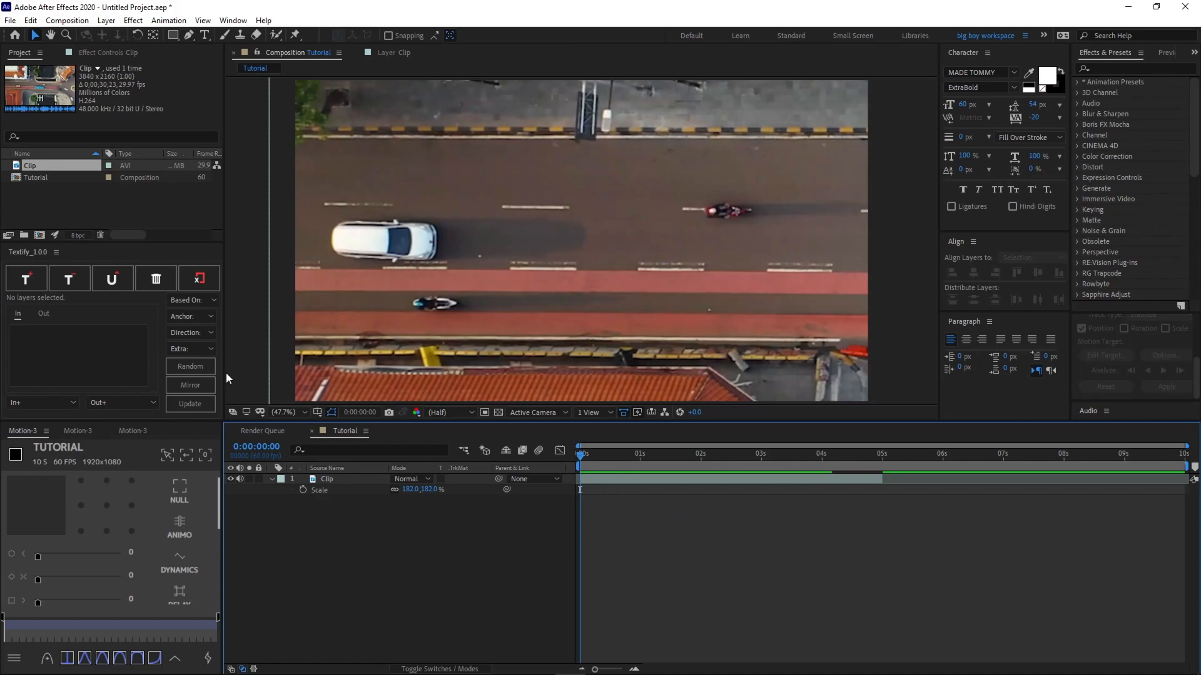
left_click(679, 454)
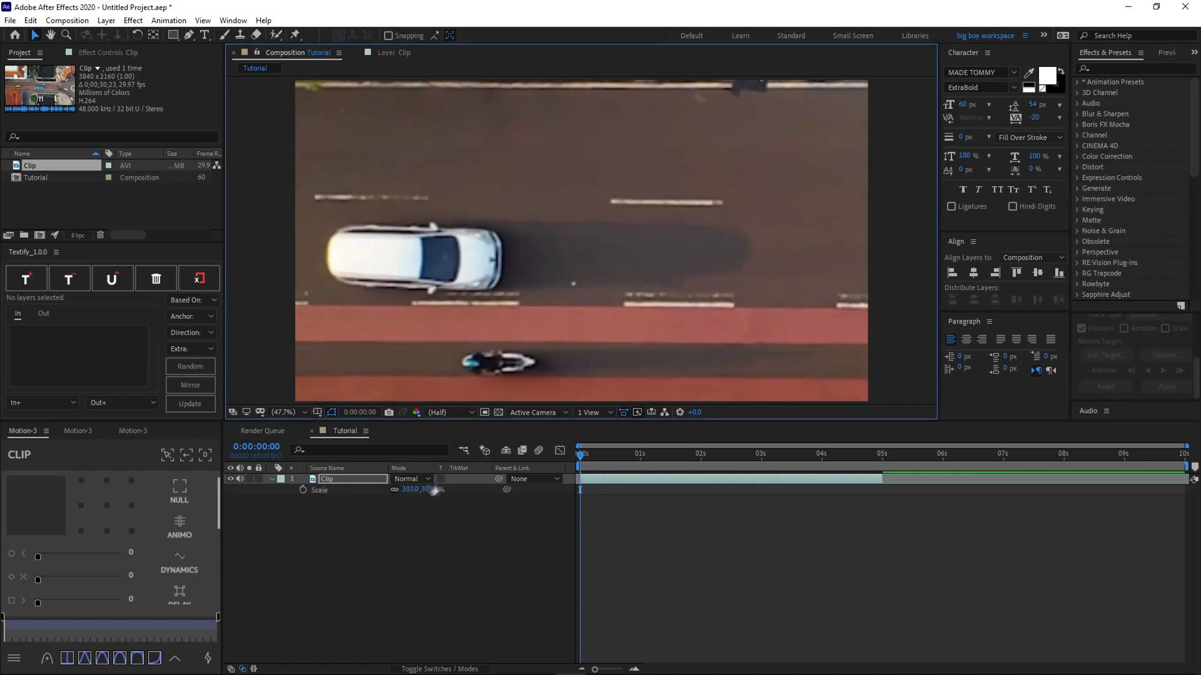
left_click_drag(426, 489, 436, 489)
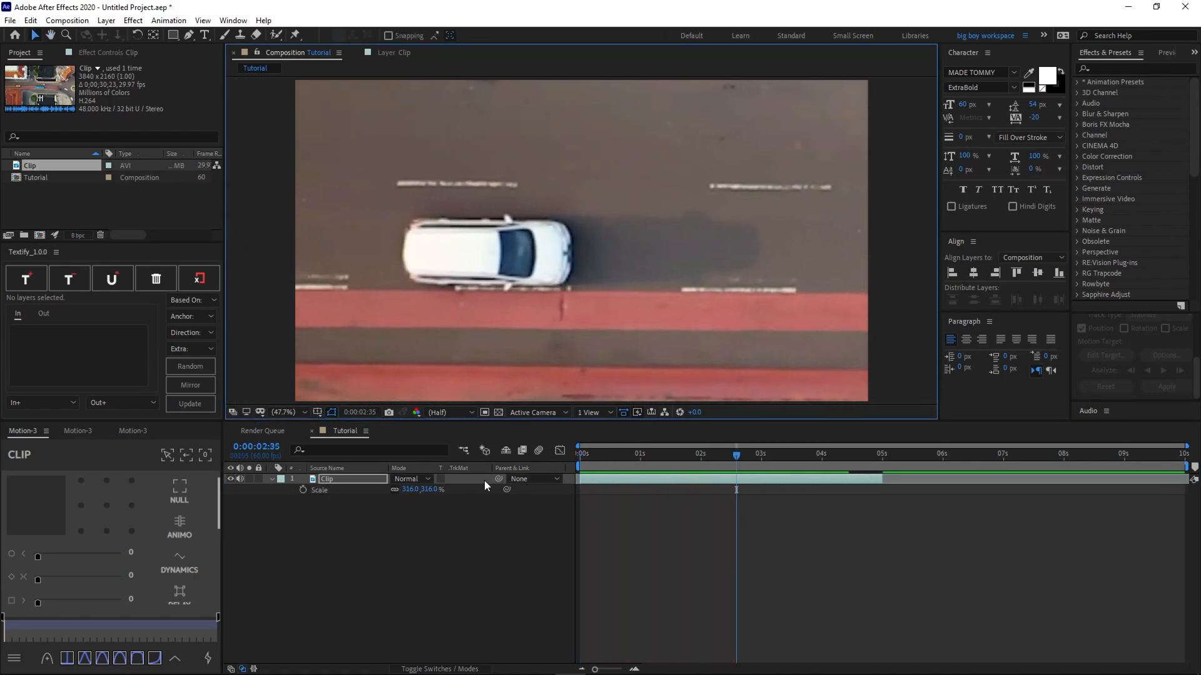
double_click(414, 490)
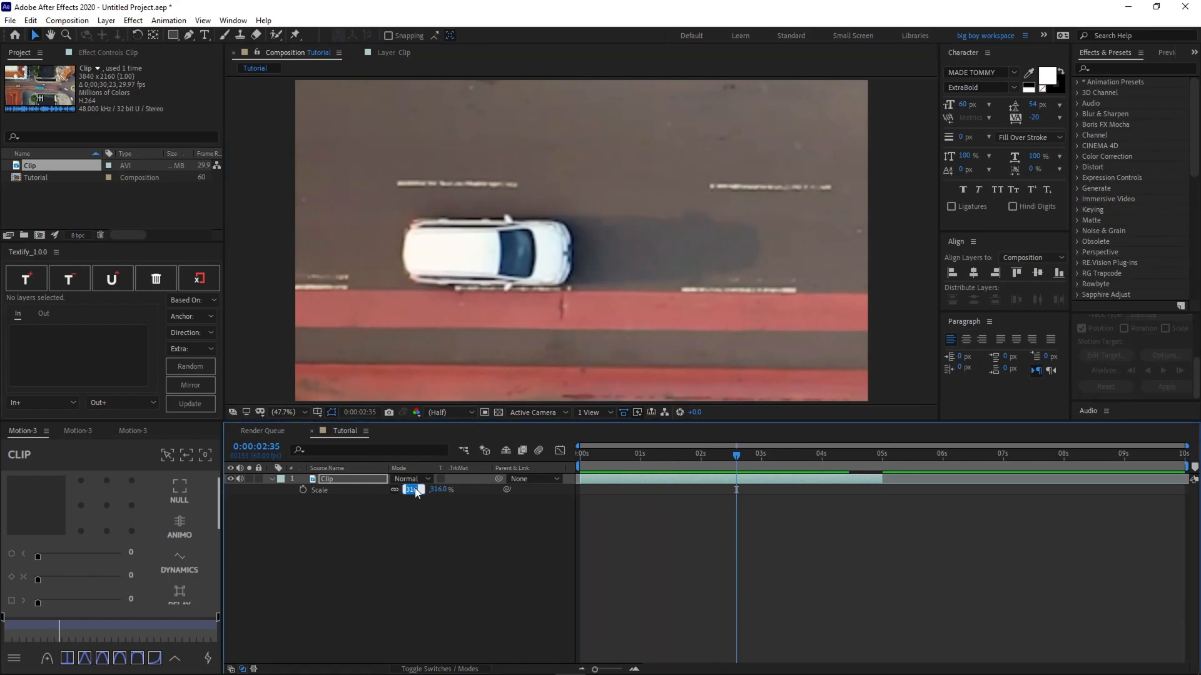